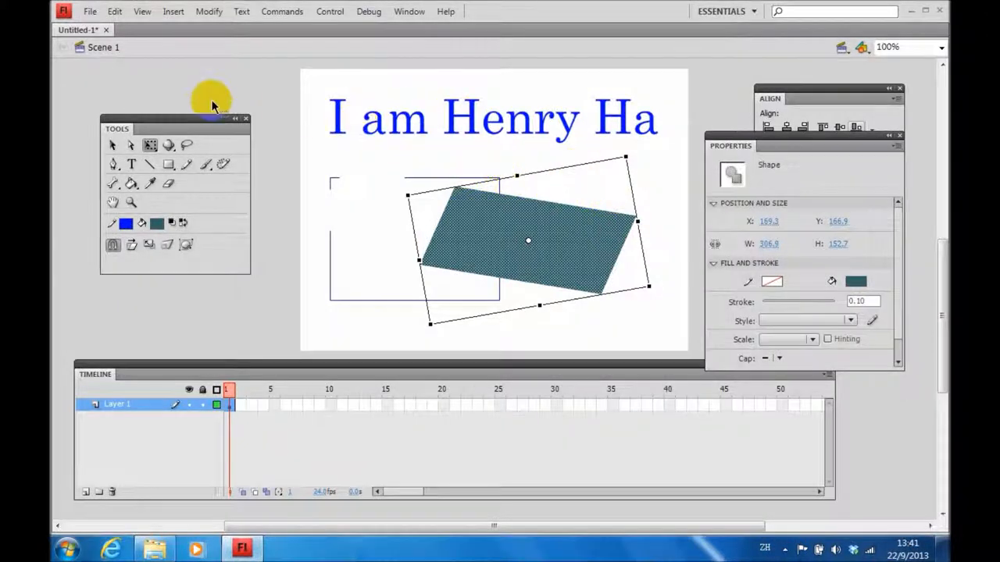
mouse_move(283, 102)
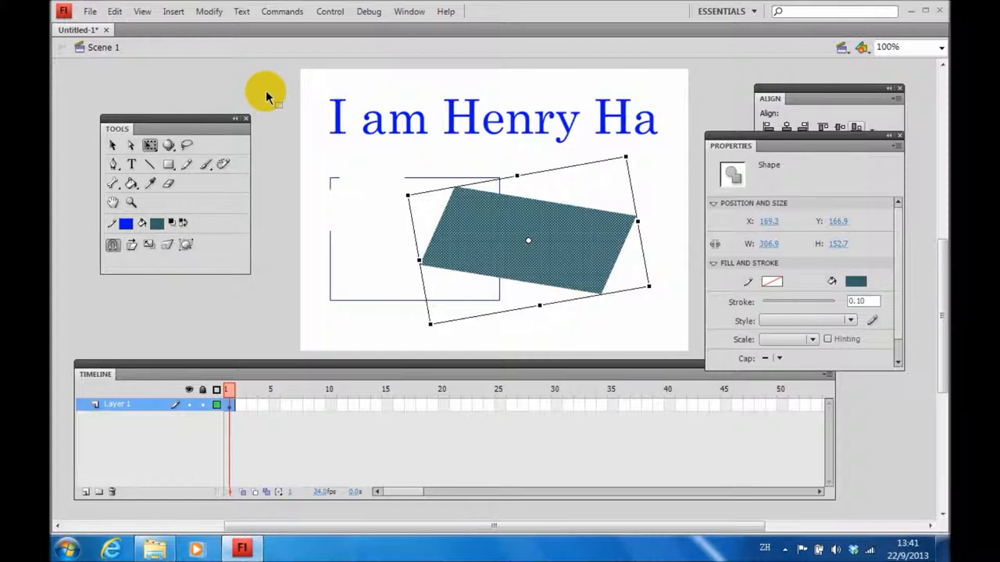
mouse_move(271, 88)
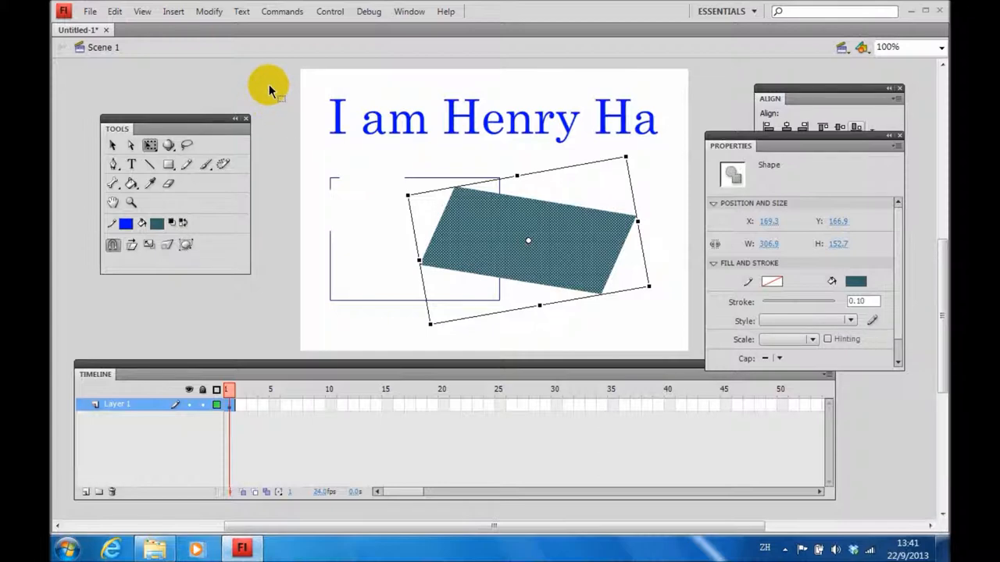
mouse_move(257, 86)
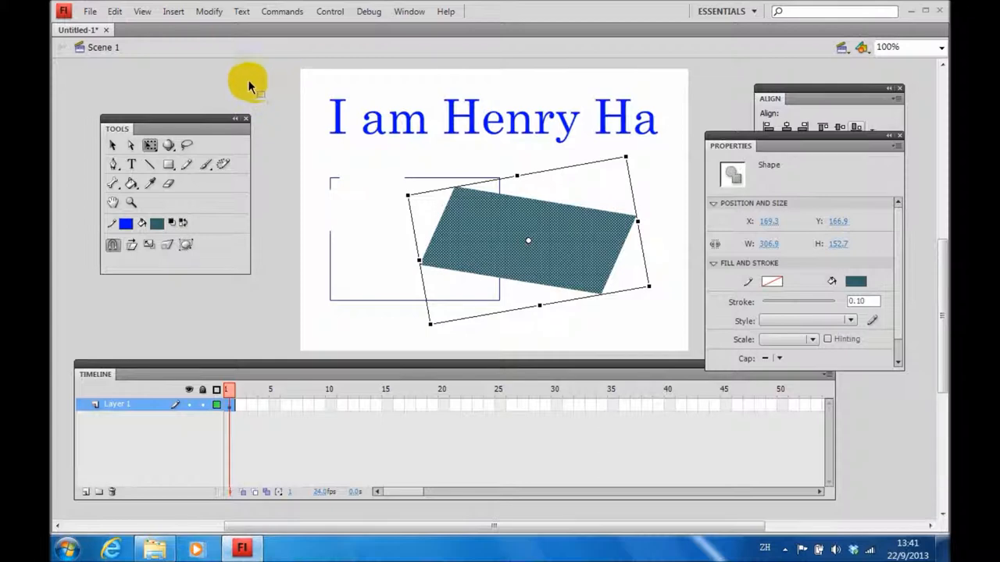
mouse_move(258, 86)
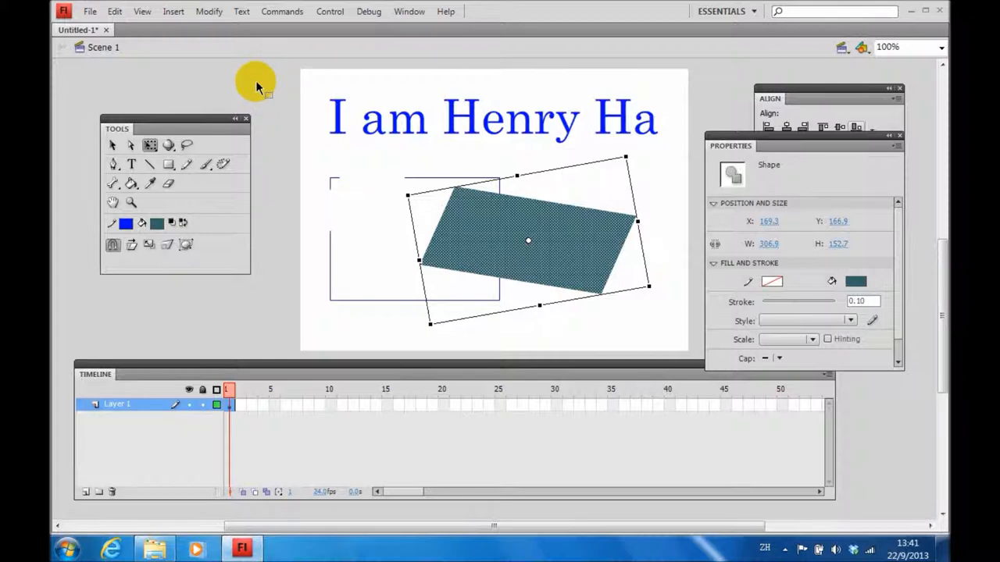
mouse_move(286, 121)
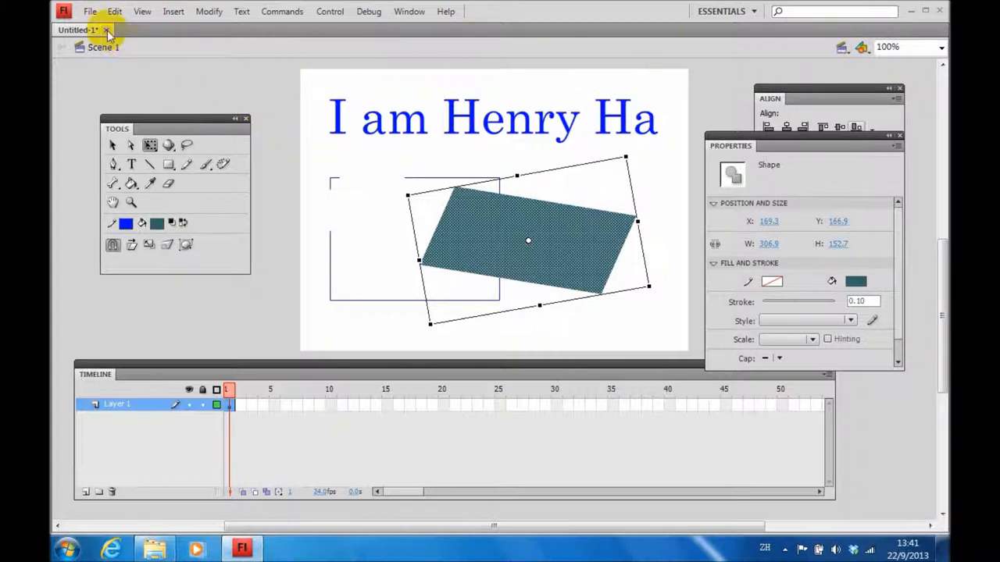
Close Untitled-1 without saving and create a new ActionScript 2.0 Flash file
click(106, 29)
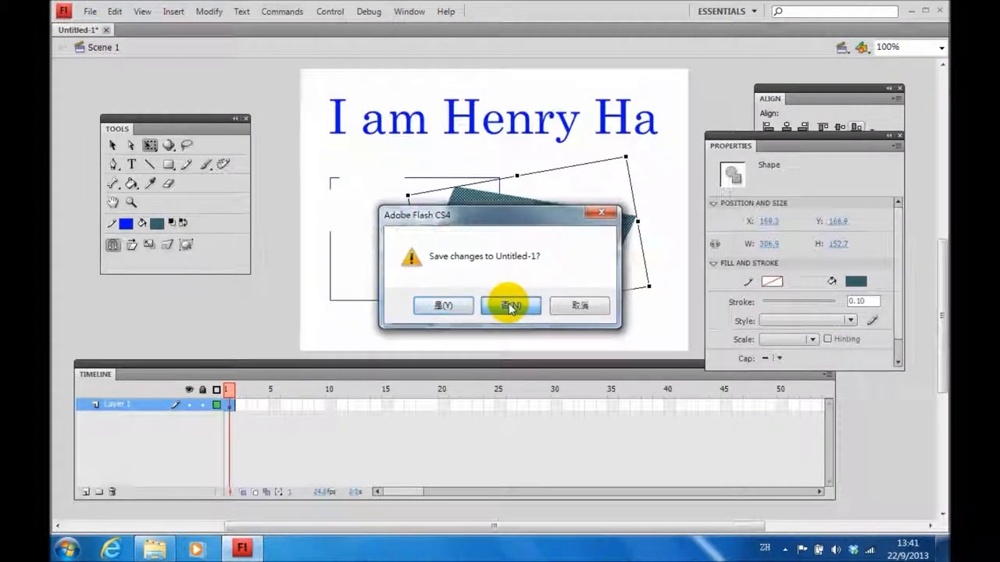
click(510, 305)
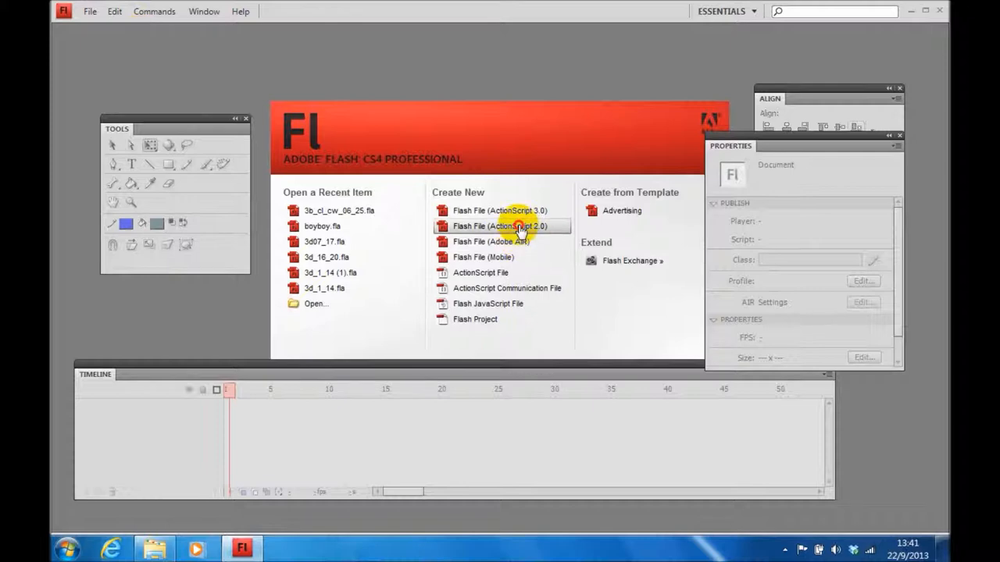
click(499, 226)
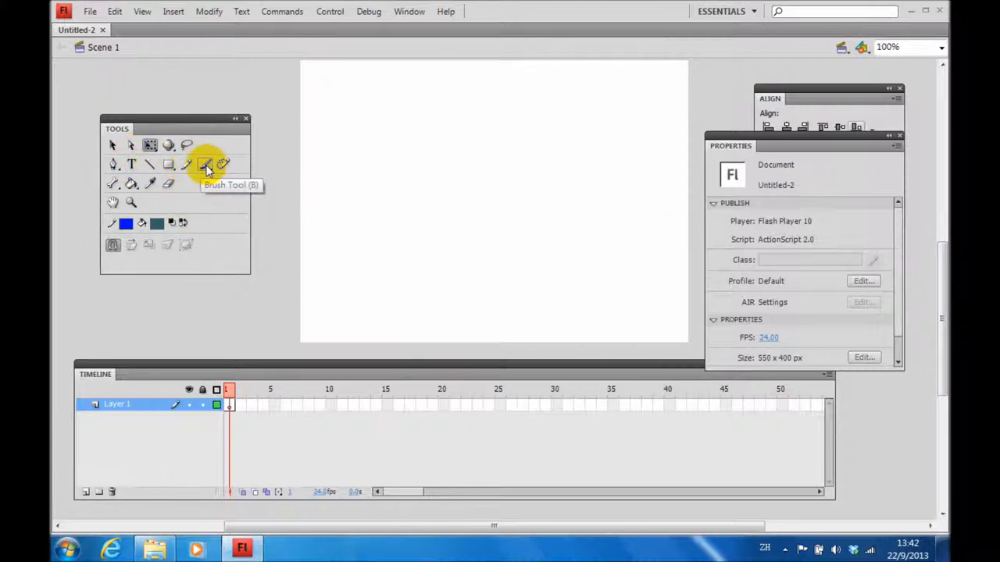
Choose the Brush Tool and a dark teal fill colour for the handwritten I
click(204, 164)
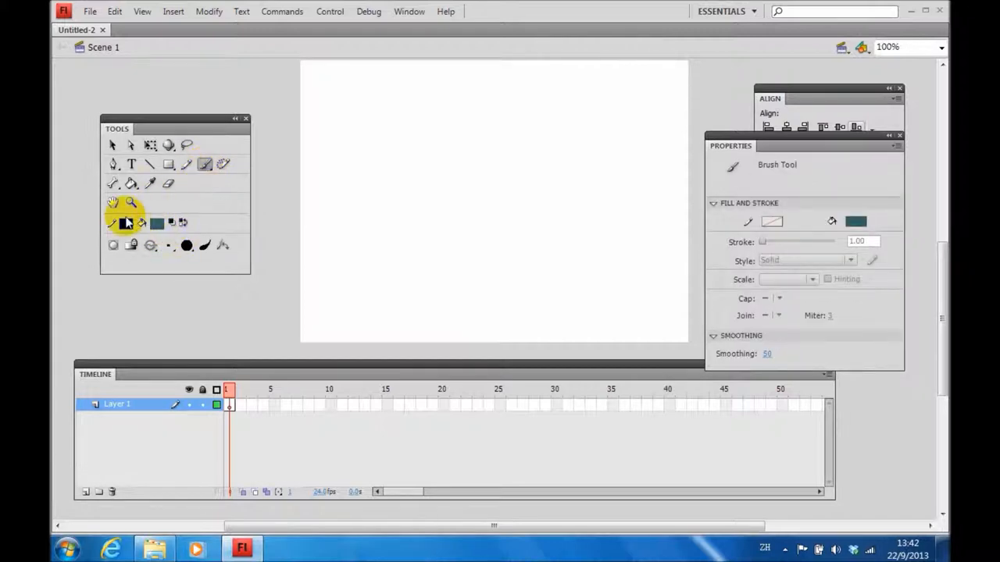
click(326, 99)
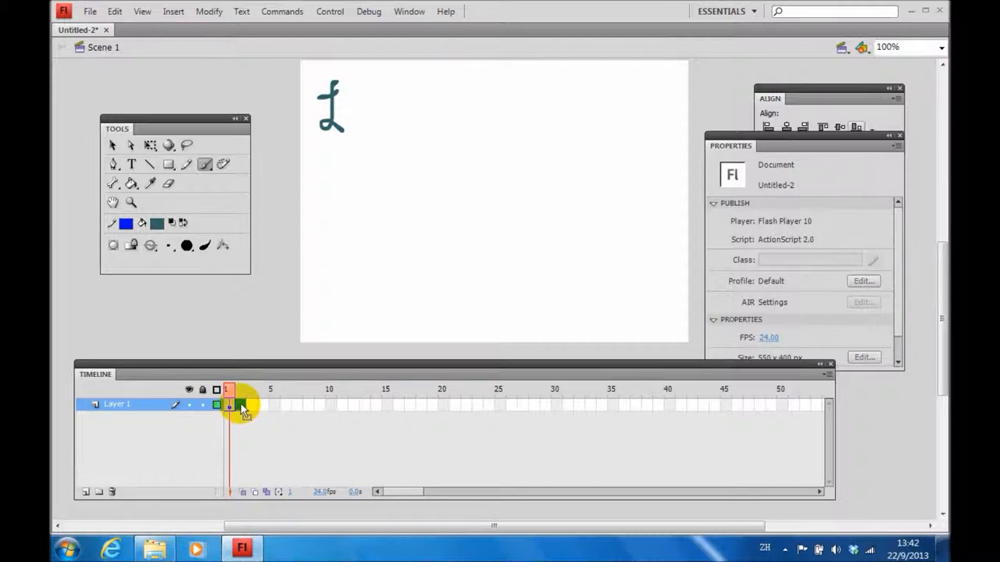
Insert a keyframe at frame 2 and brush the letter 'a' after the I
right_click(229, 403)
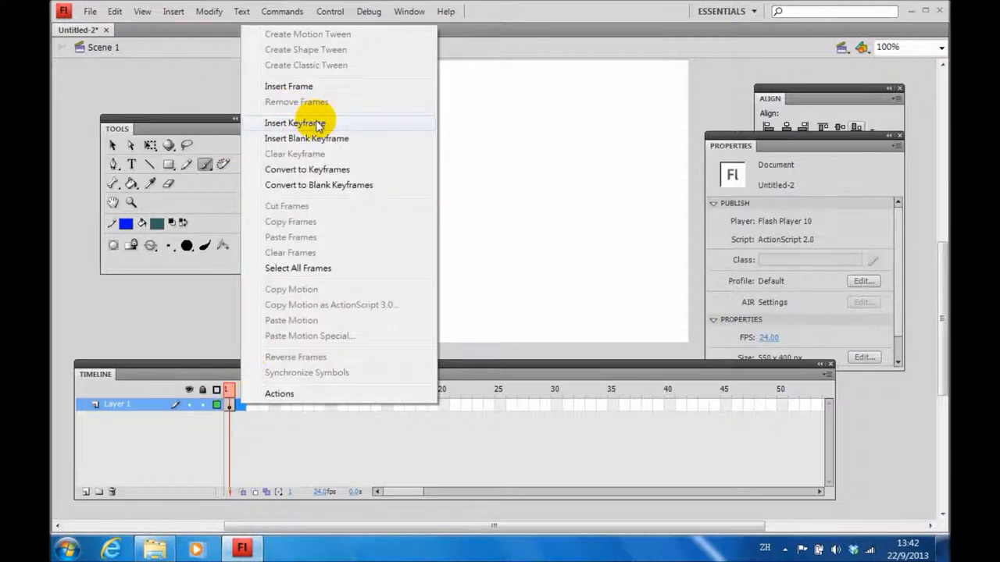
click(294, 123)
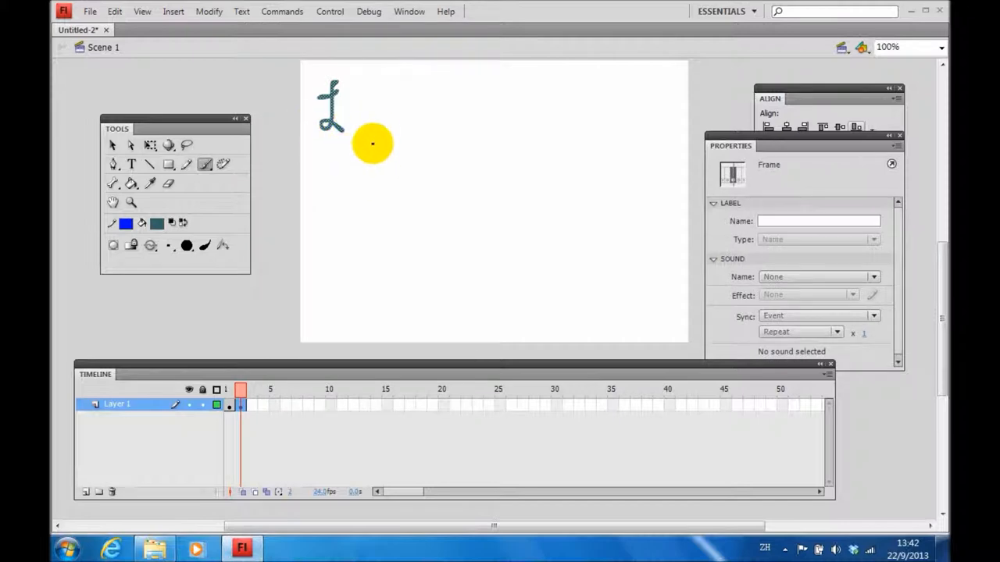
drag(372, 144, 381, 111)
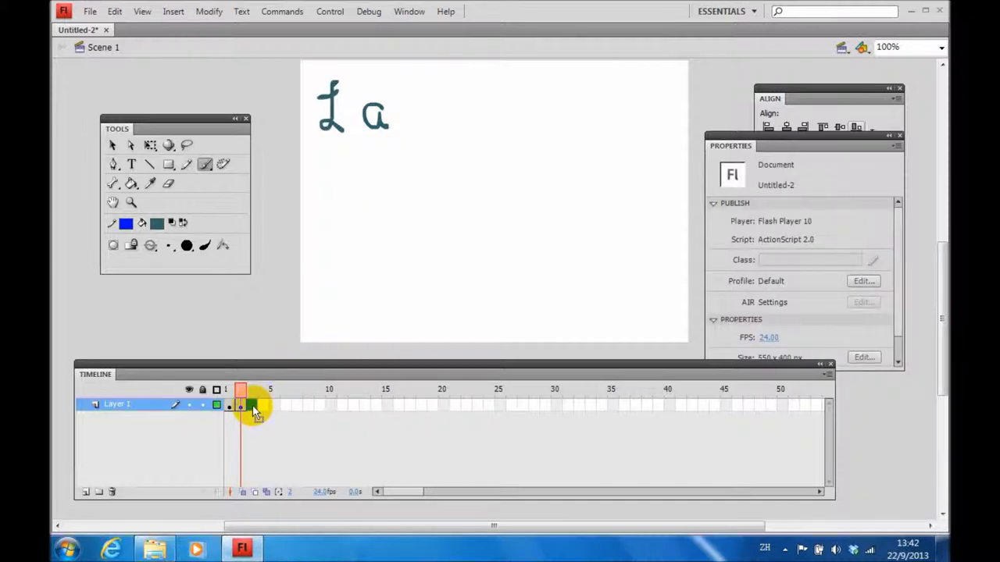
Insert a keyframe at frame 3, brush 'm', and check the 'I am' frame
right_click(250, 406)
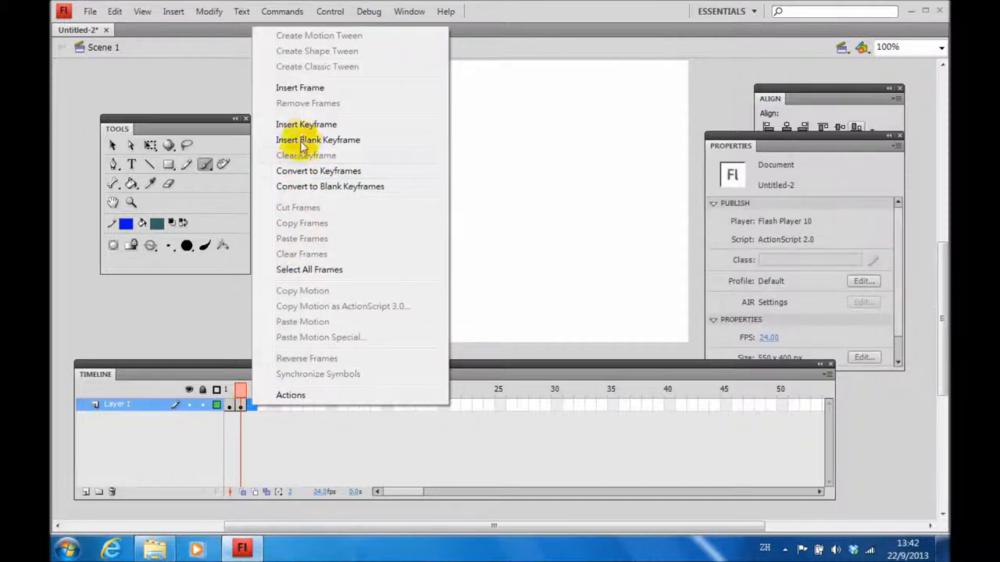
click(318, 140)
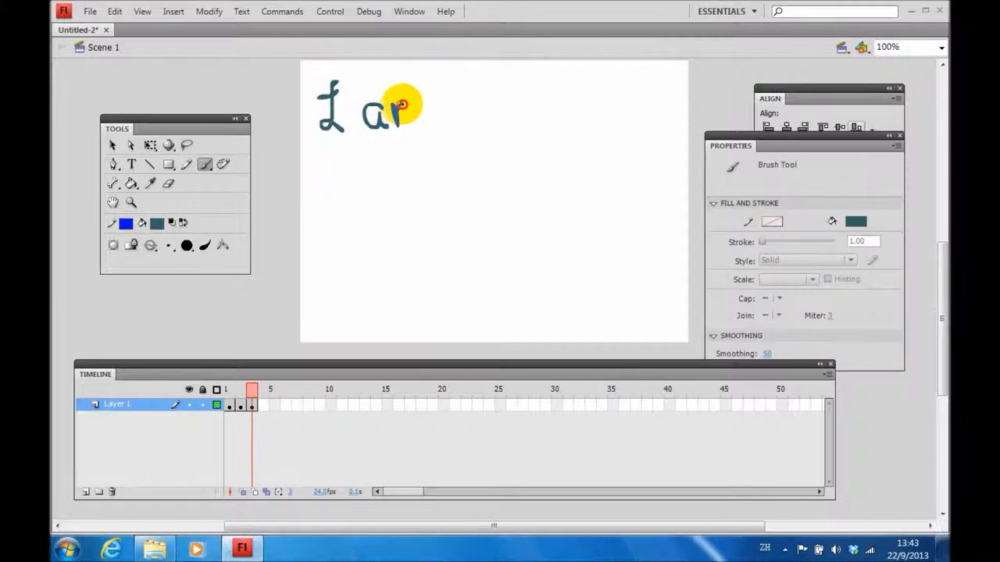
drag(402, 106, 449, 126)
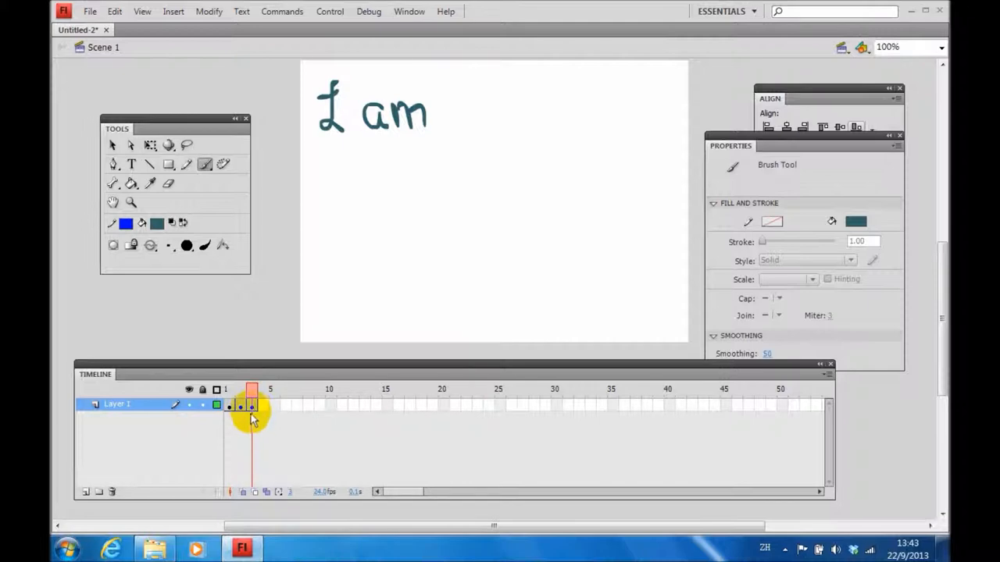
click(240, 390)
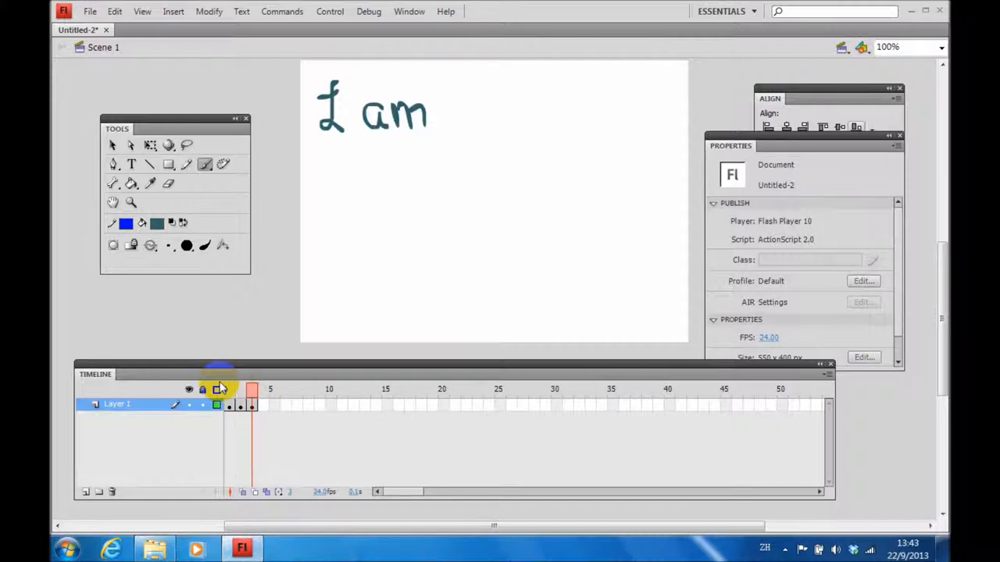
Add keyframes up to frame 10 brushing 'Henry Ha' in blue, then review
click(229, 389)
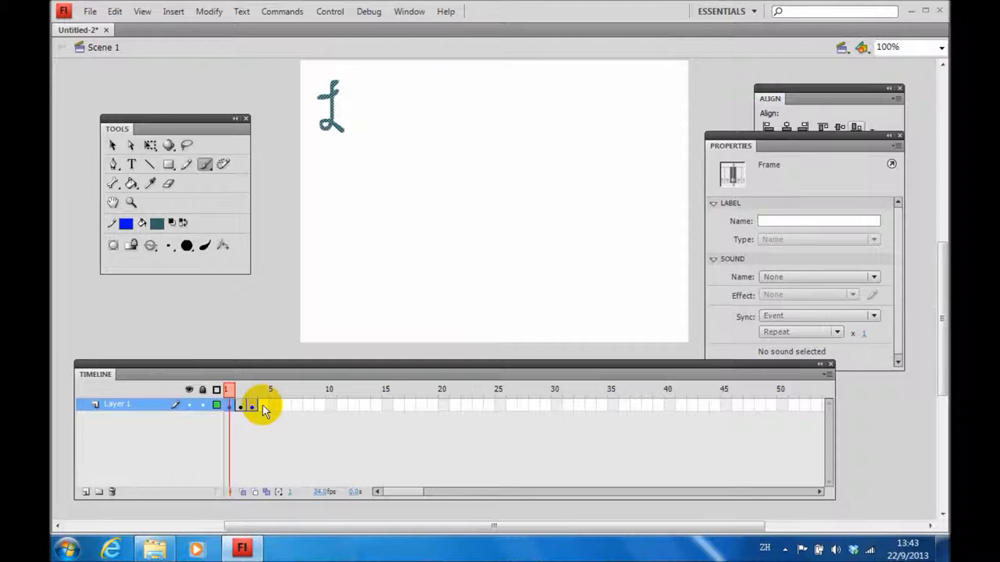
right_click(250, 404)
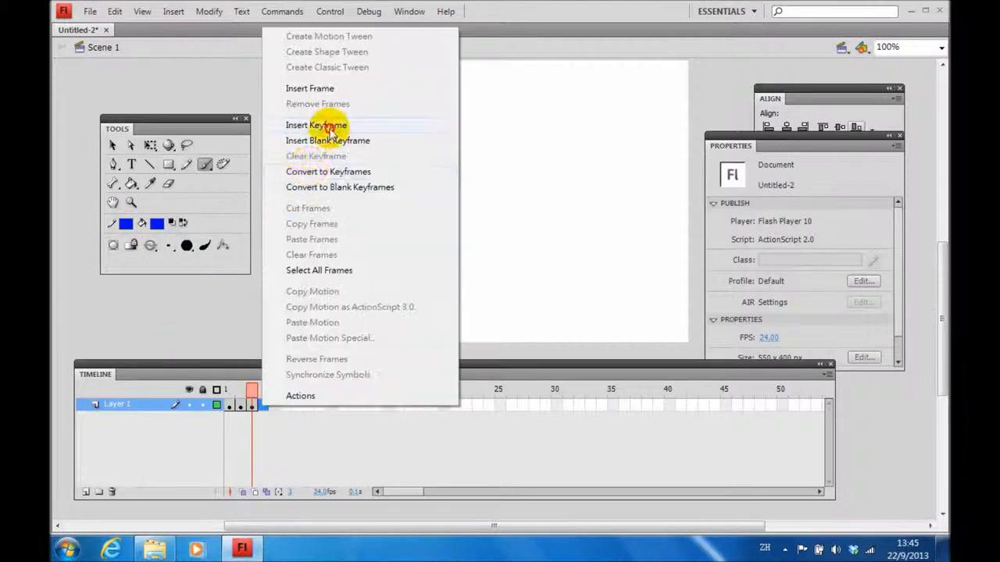
click(316, 125)
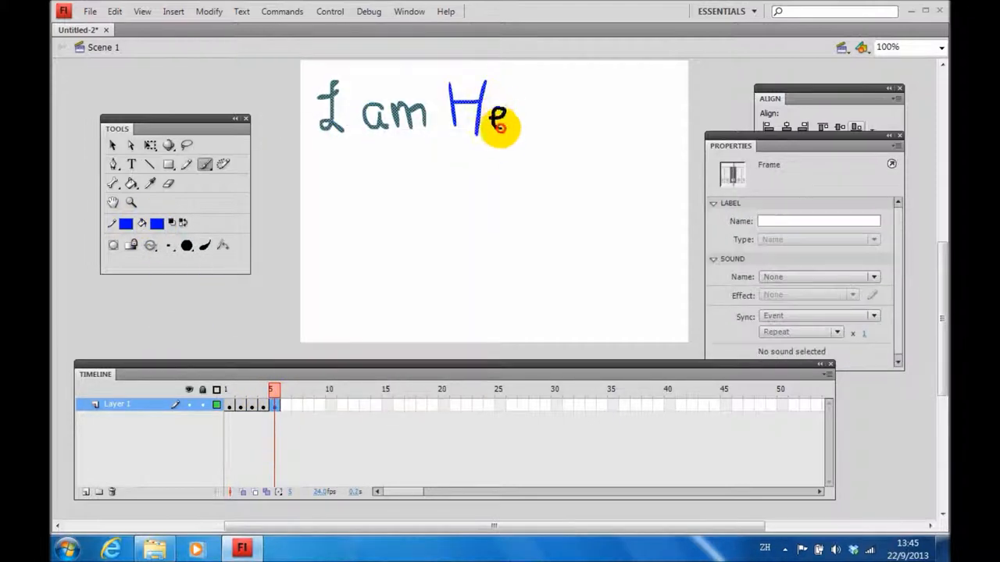
right_click(285, 404)
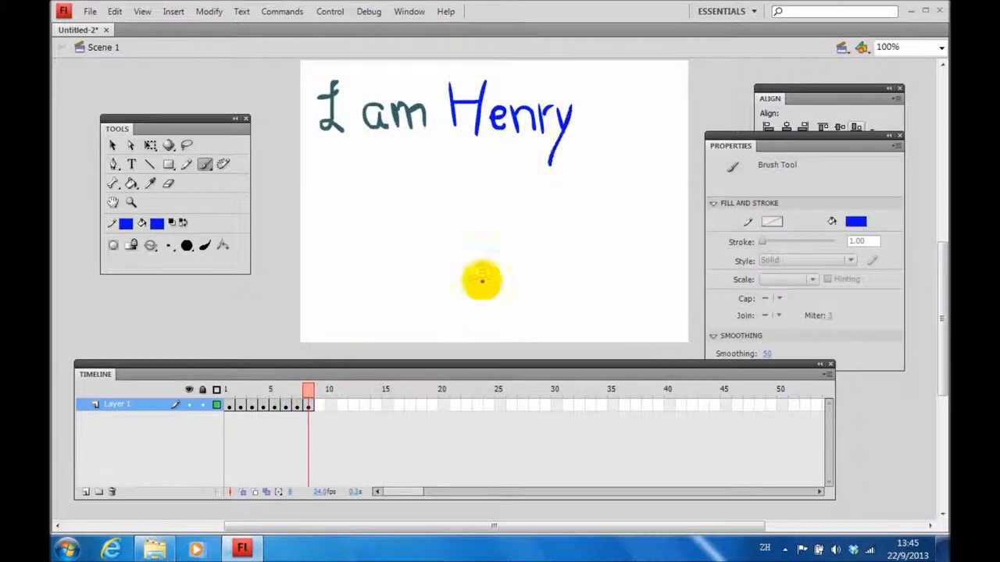
right_click(319, 404)
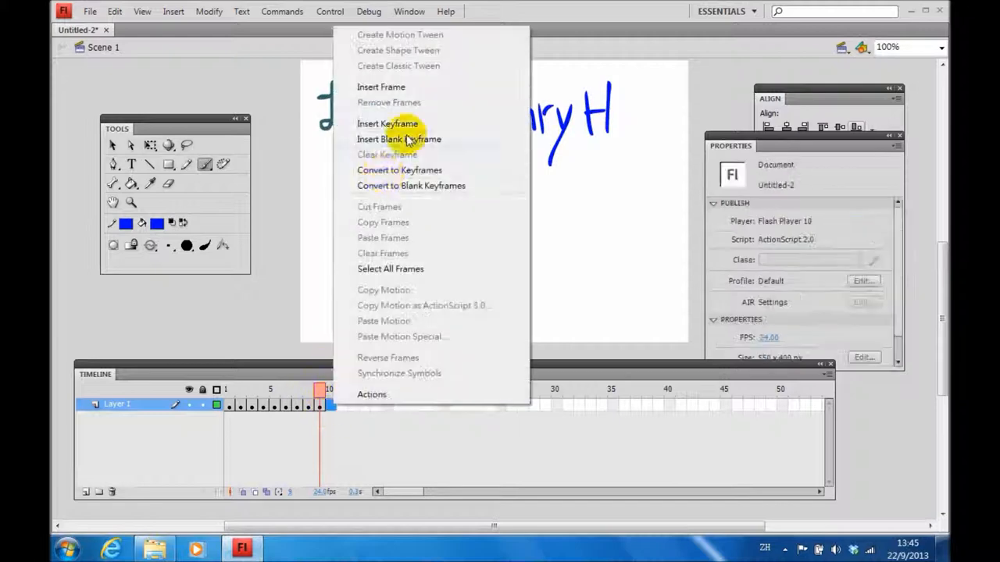
click(387, 123)
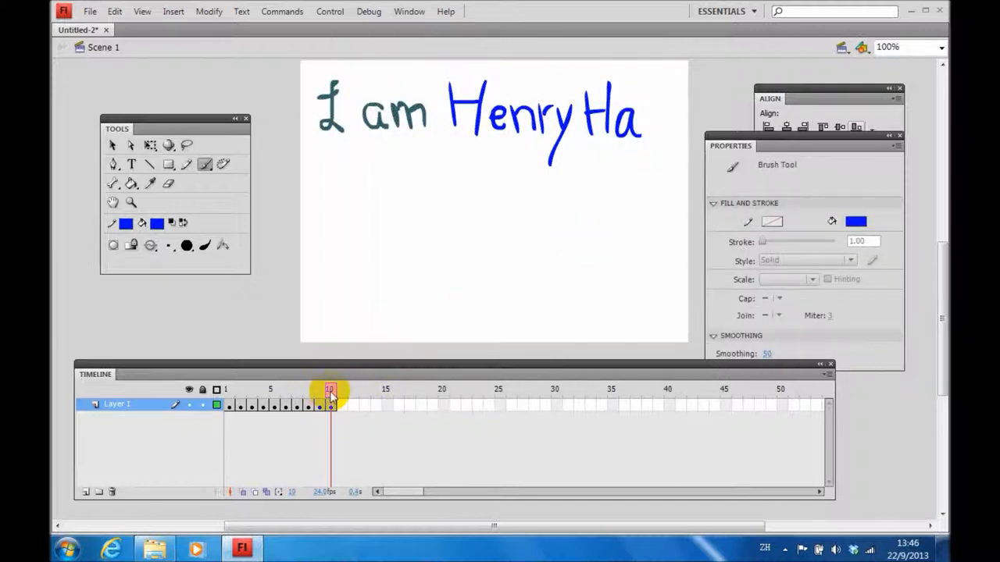
click(250, 392)
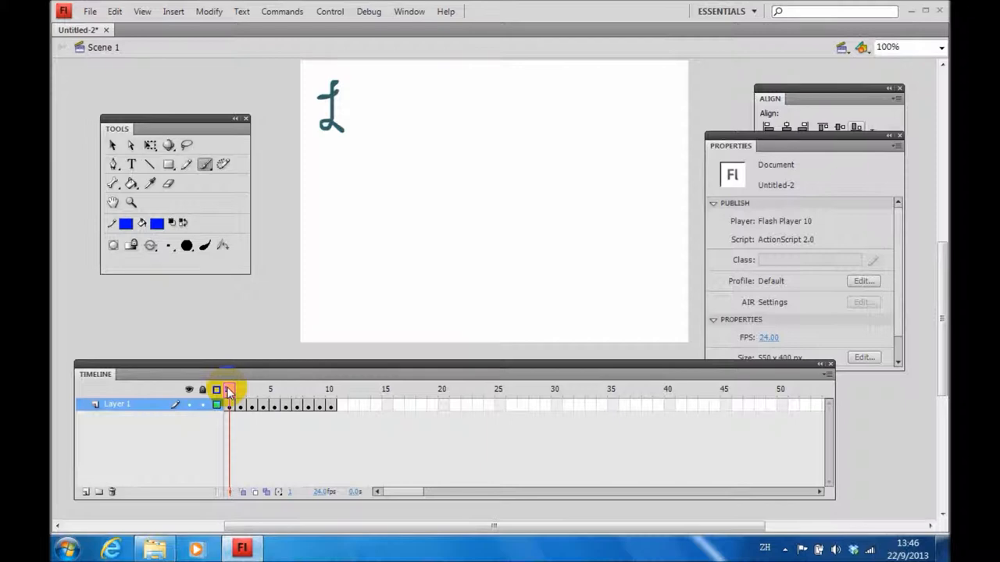
click(329, 11)
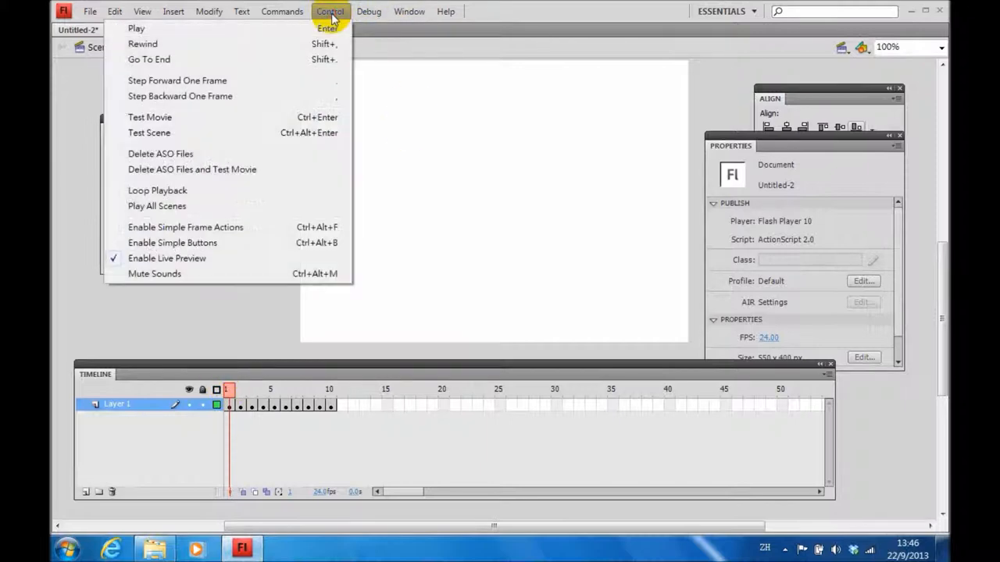
mouse_move(246, 117)
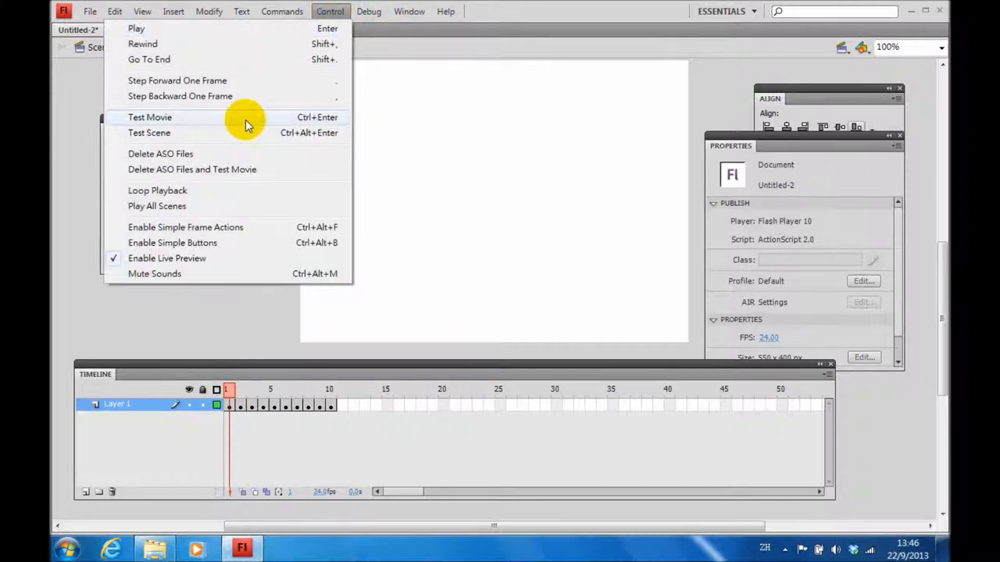
click(149, 117)
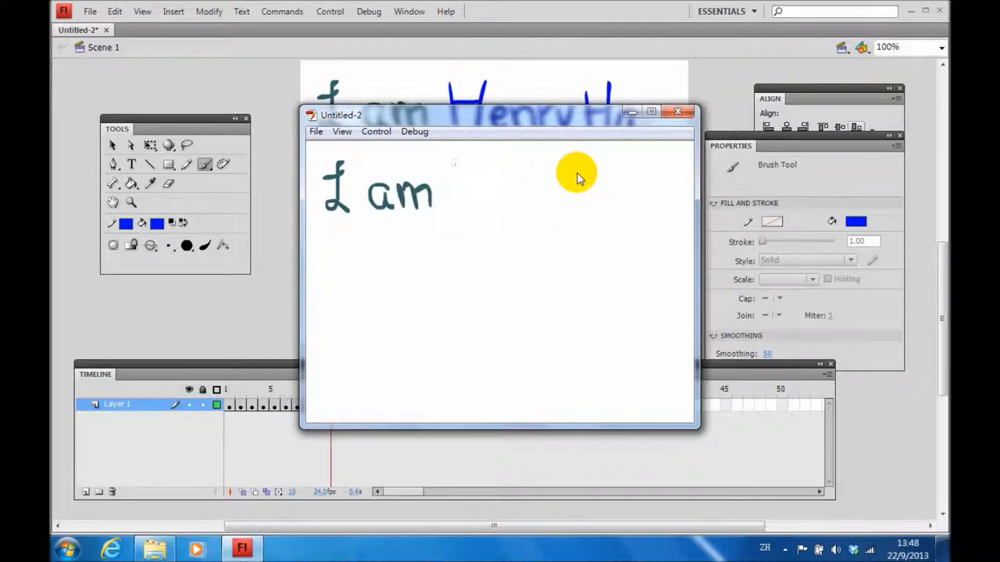
click(676, 112)
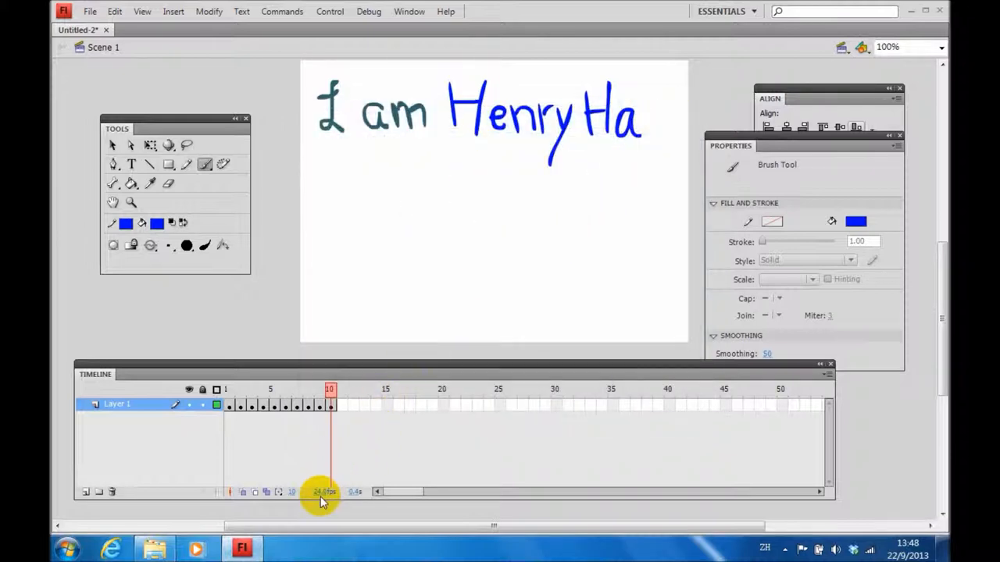
mouse_move(324, 494)
text(15)
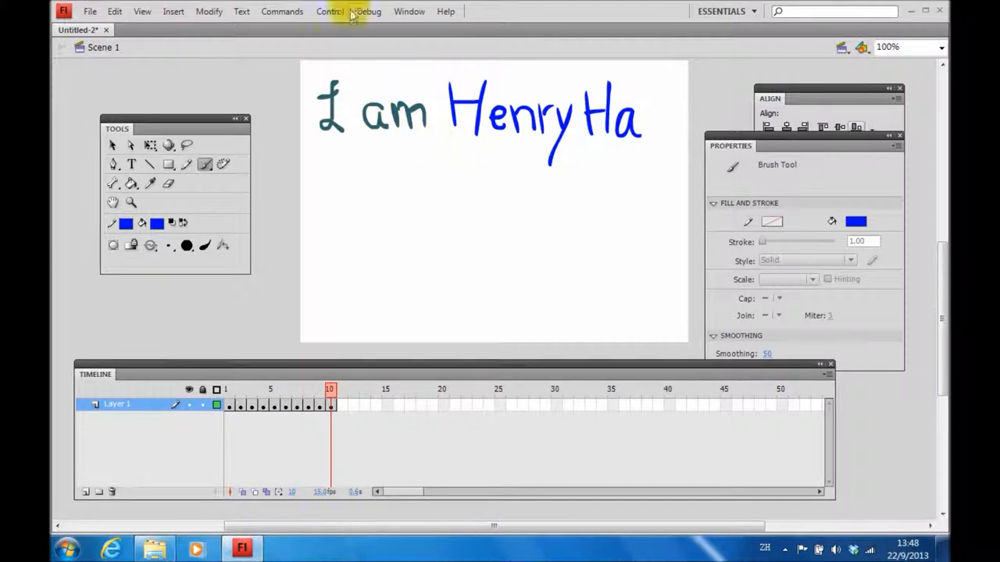
click(330, 11)
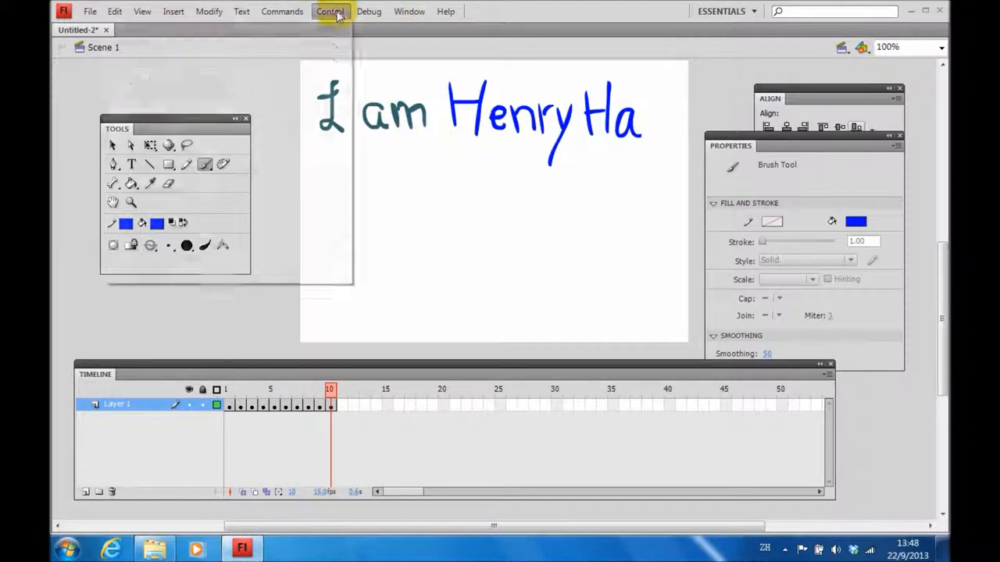
click(329, 10)
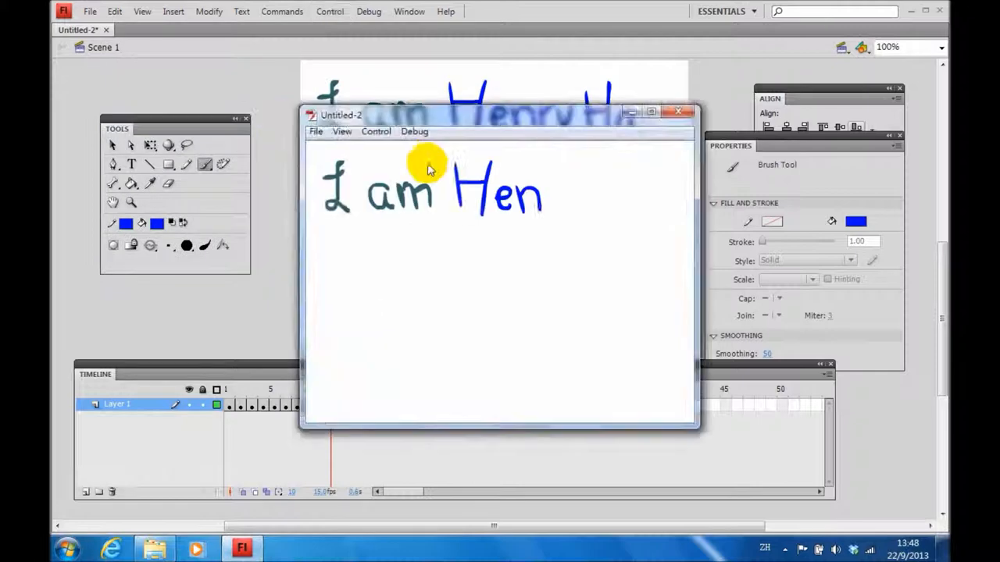
mouse_move(672, 146)
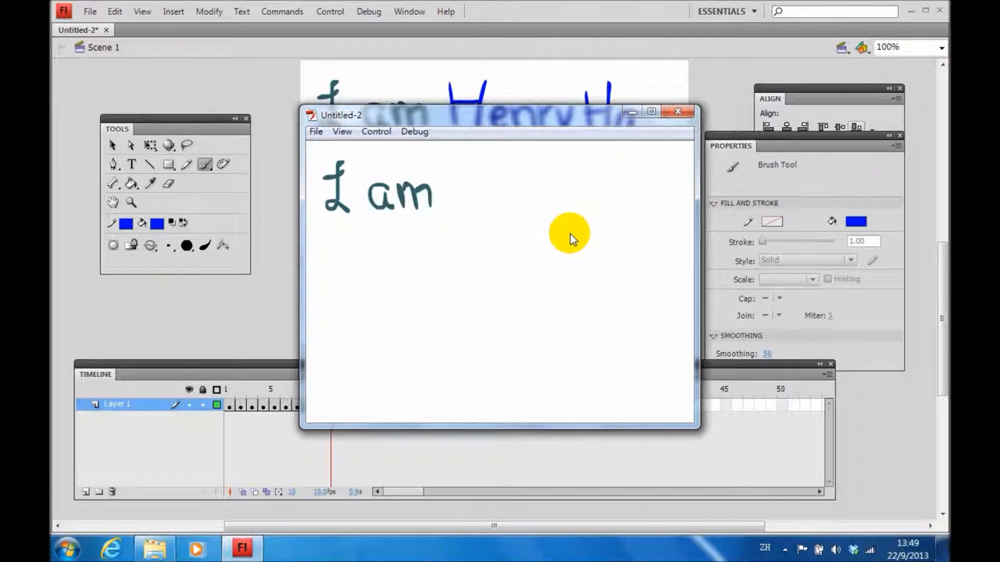
mouse_move(578, 231)
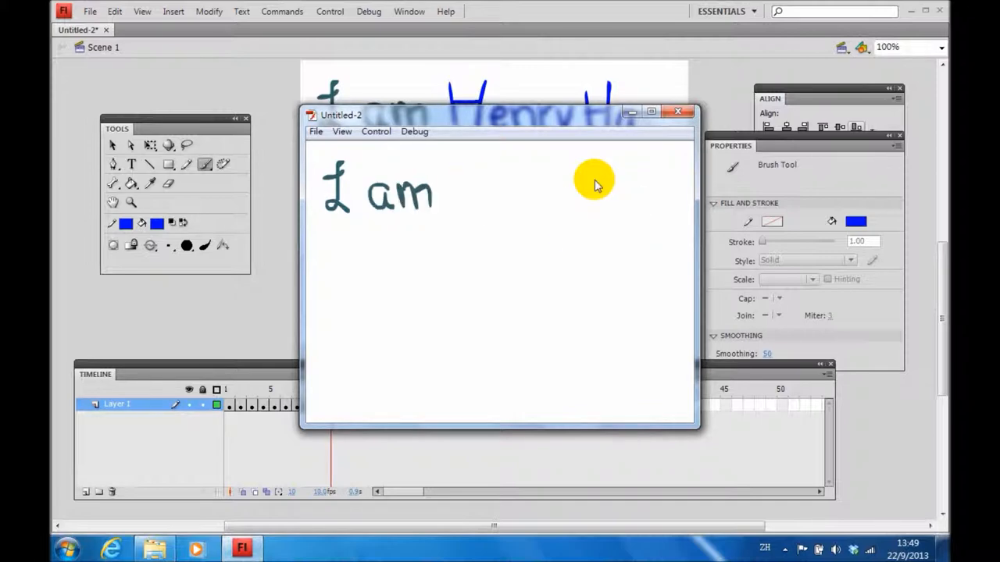
mouse_move(601, 129)
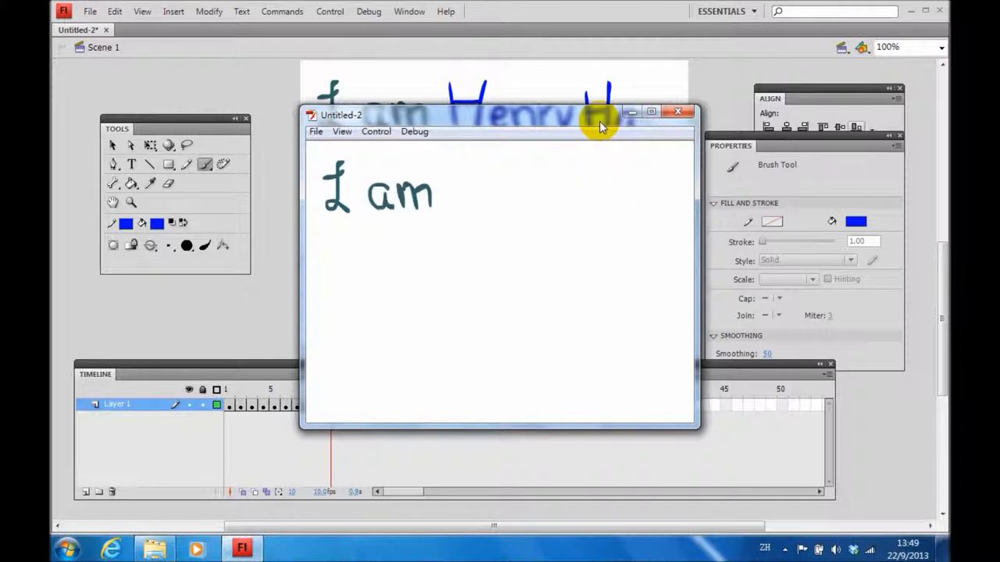
click(677, 111)
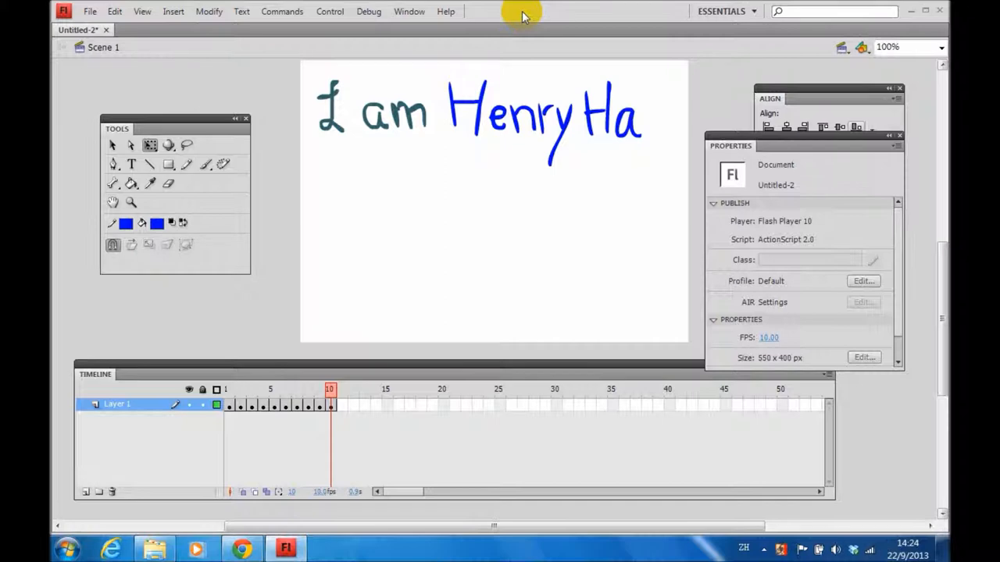
mouse_move(457, 201)
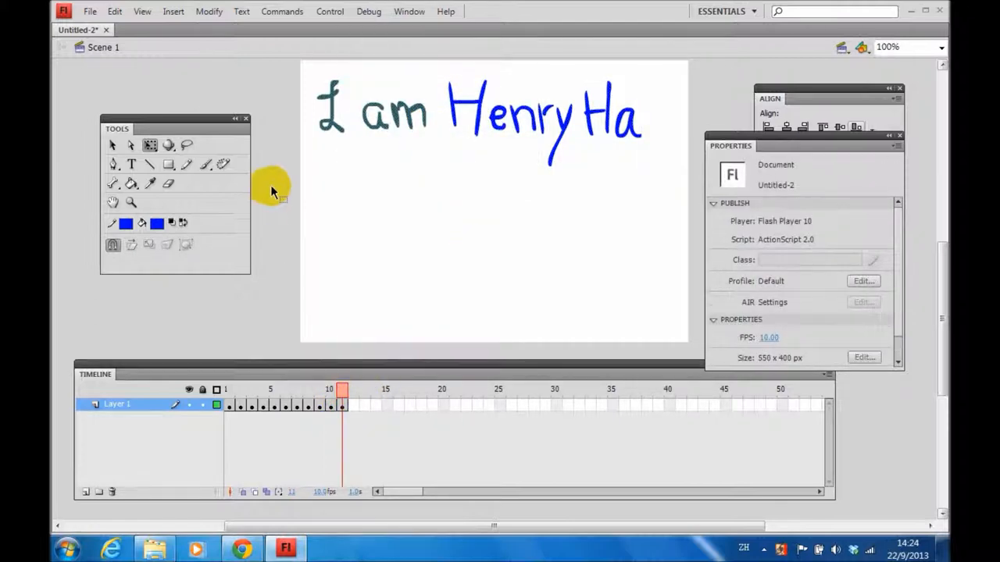
Import henryha.jpg to the stage in frame 11
click(90, 11)
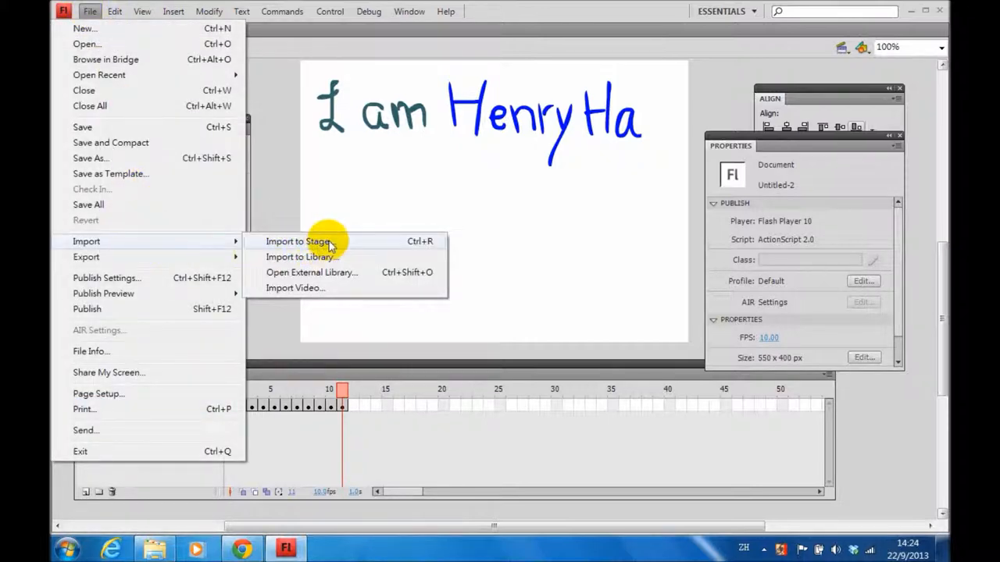
click(297, 241)
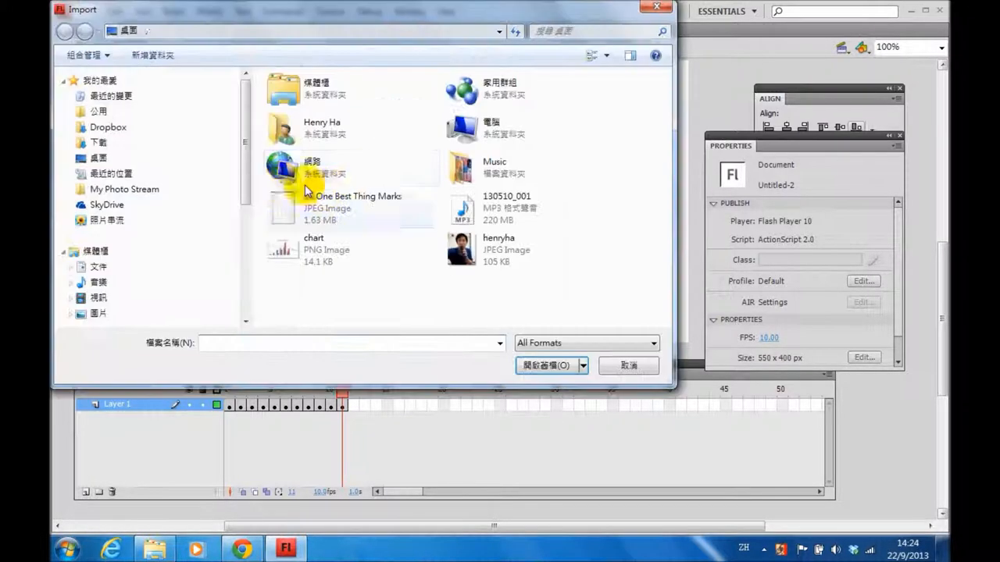
click(98, 158)
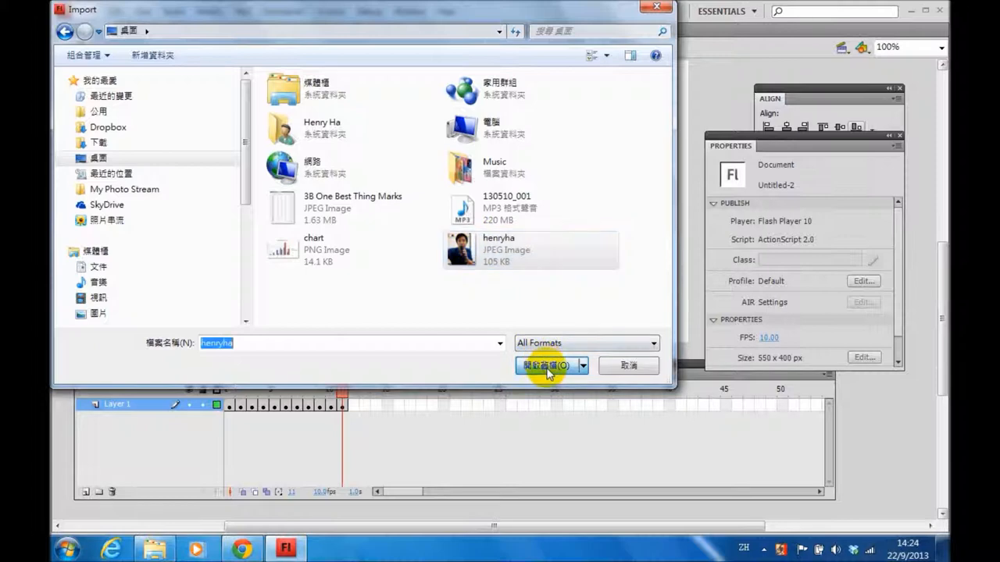
click(545, 365)
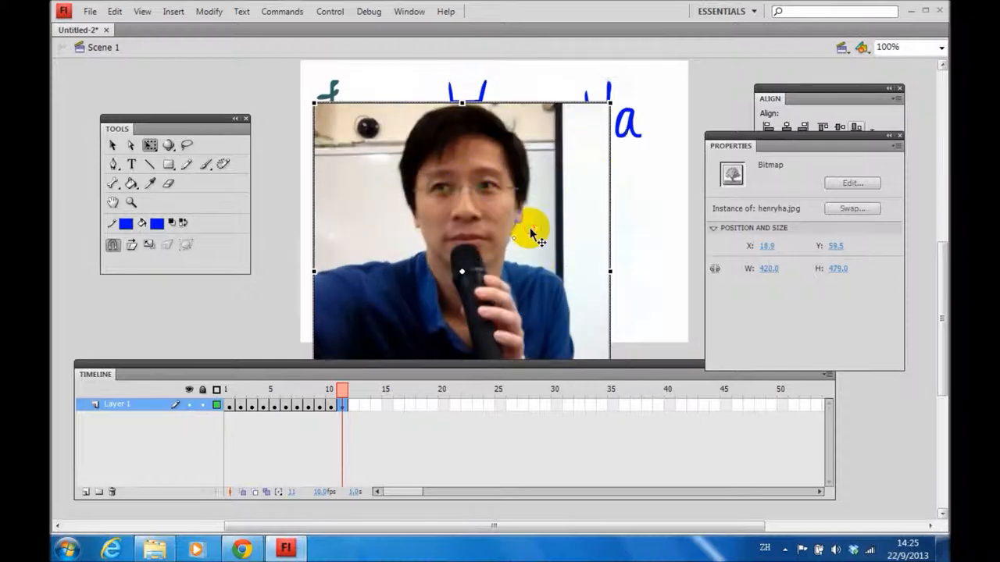
Move the henryha photo and scale it down beneath 'I am Henry Ha'
drag(535, 230, 617, 125)
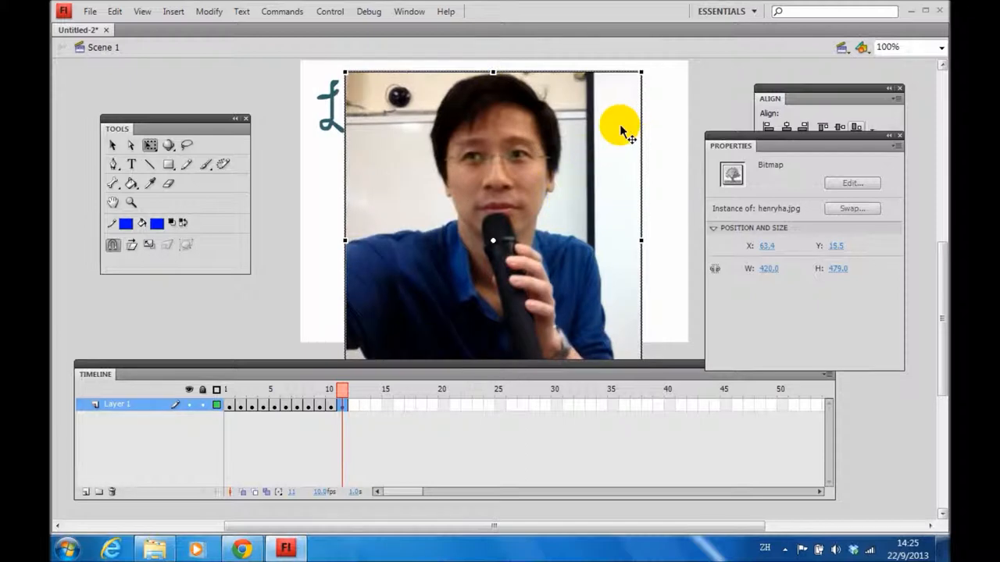
drag(621, 129, 629, 107)
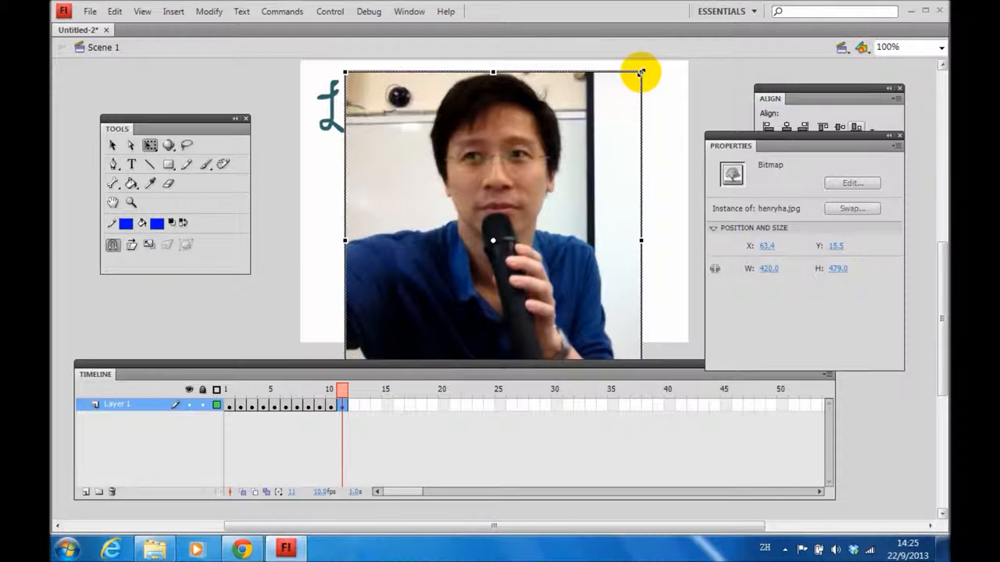
drag(640, 73, 558, 160)
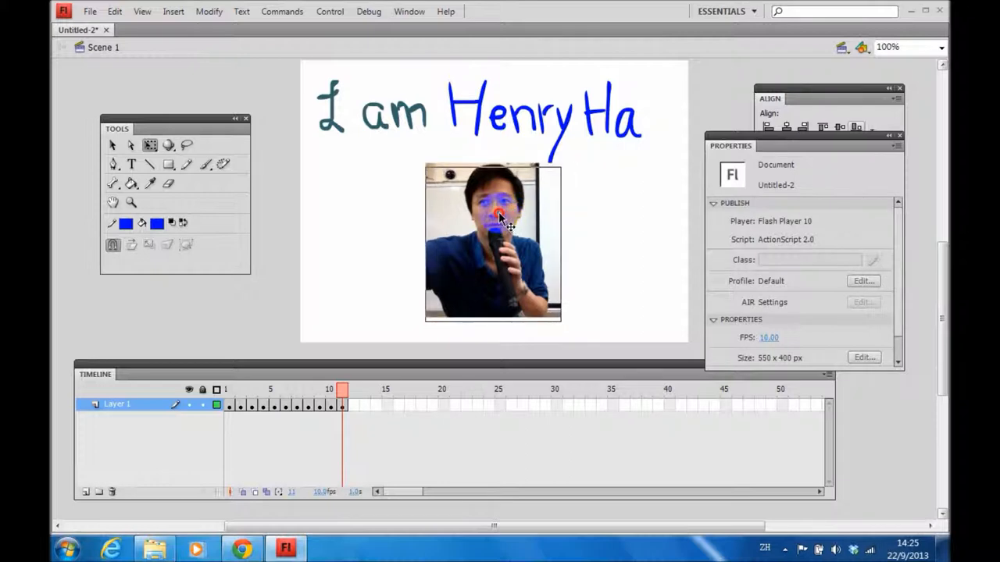
click(496, 238)
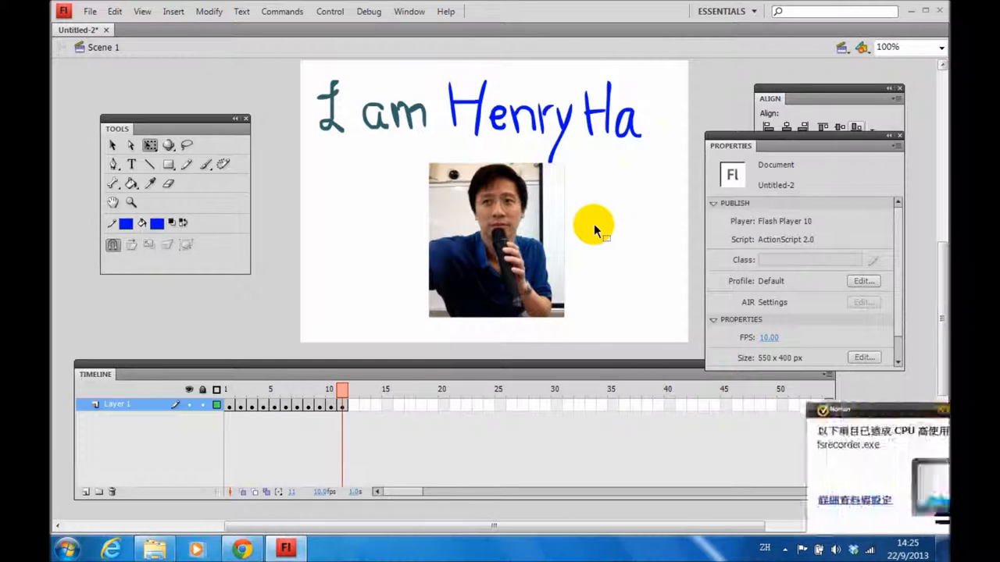
click(329, 10)
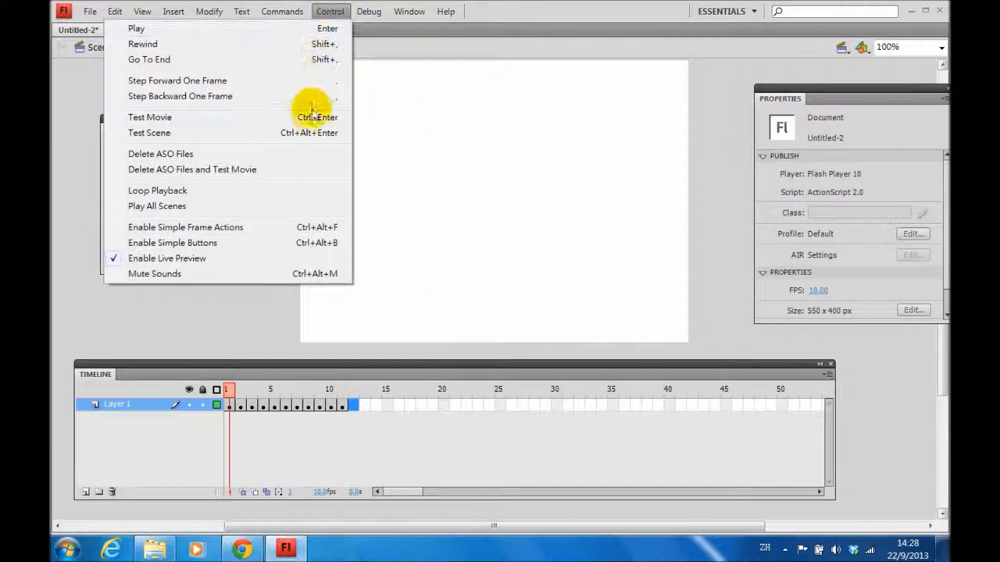
click(149, 116)
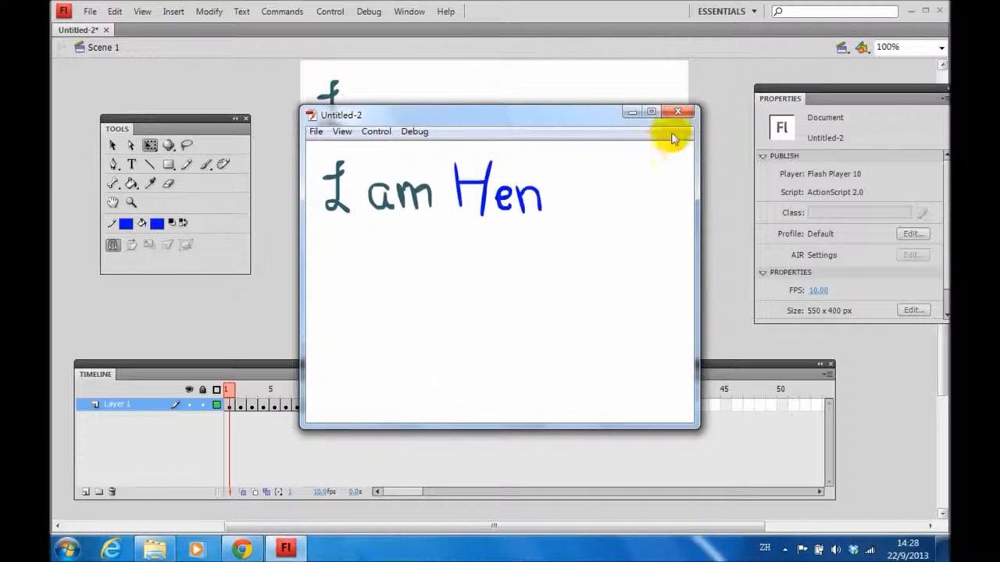
click(677, 110)
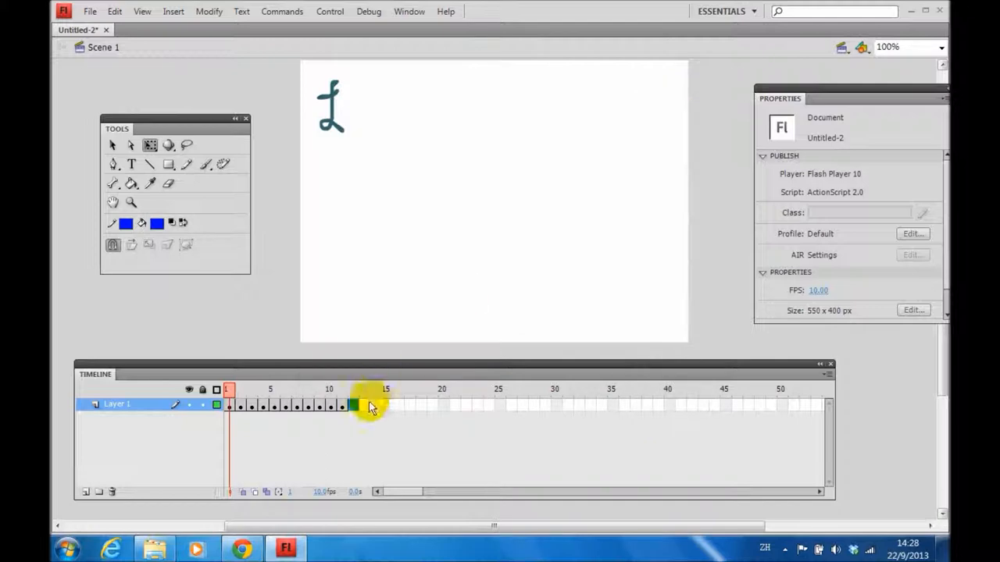
click(342, 389)
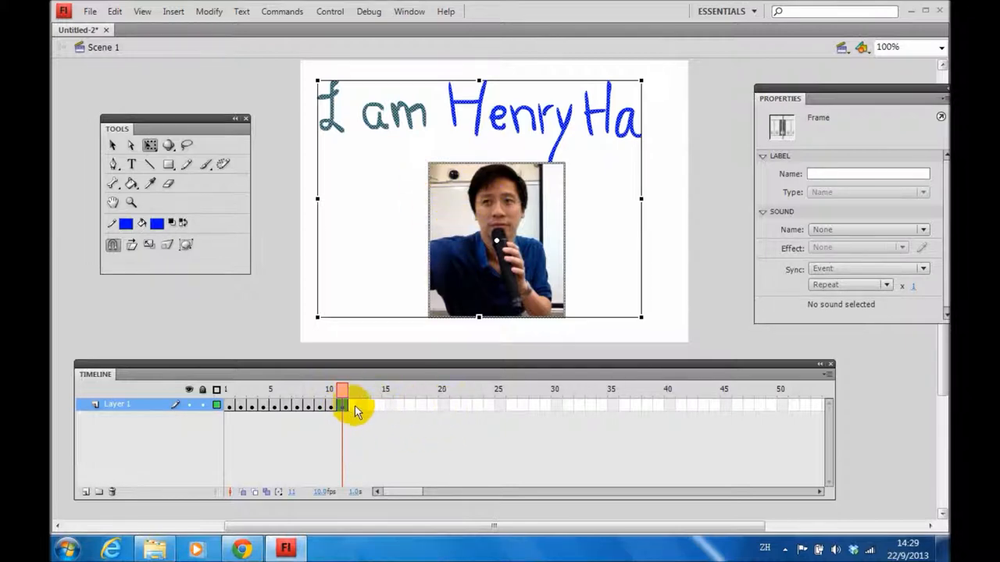
Insert frames extending Layer 1 to frame 20, then return the playhead to frame 1
right_click(343, 404)
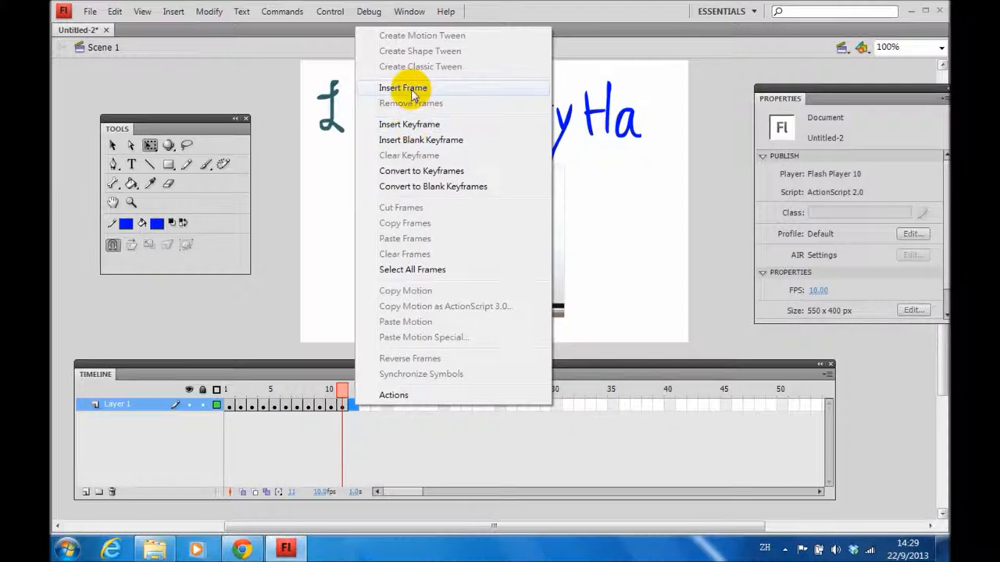
click(402, 88)
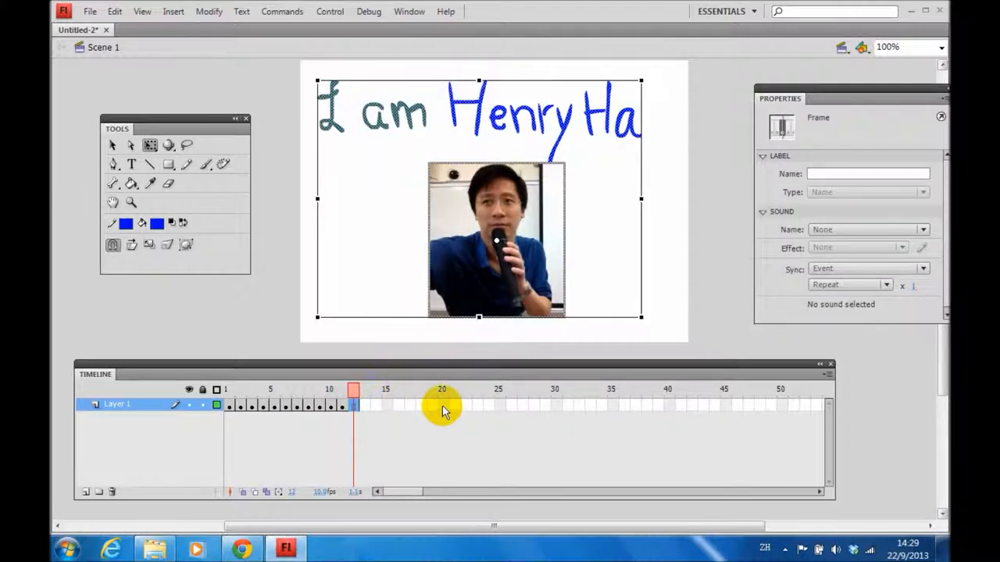
right_click(441, 405)
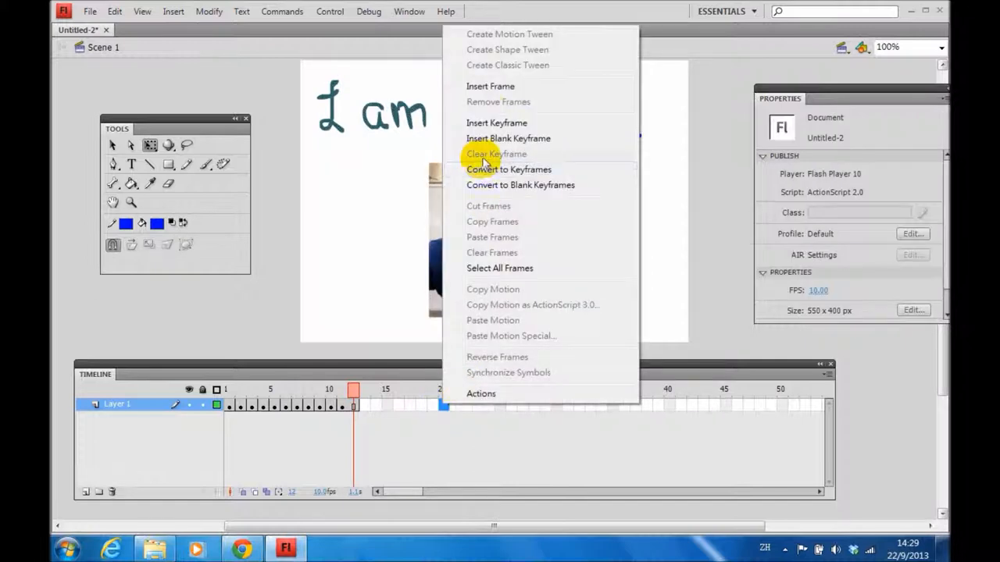
click(496, 154)
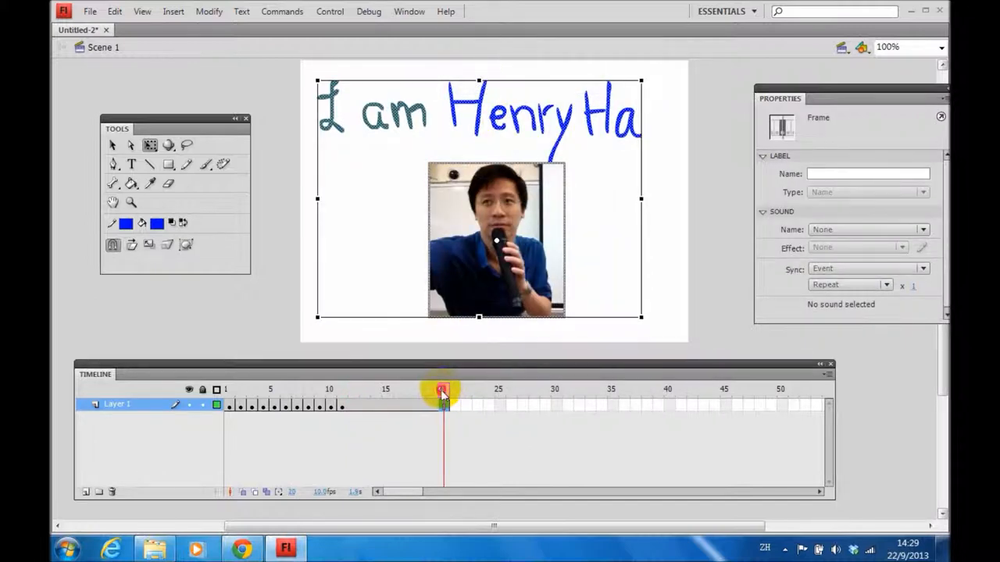
drag(442, 389, 414, 398)
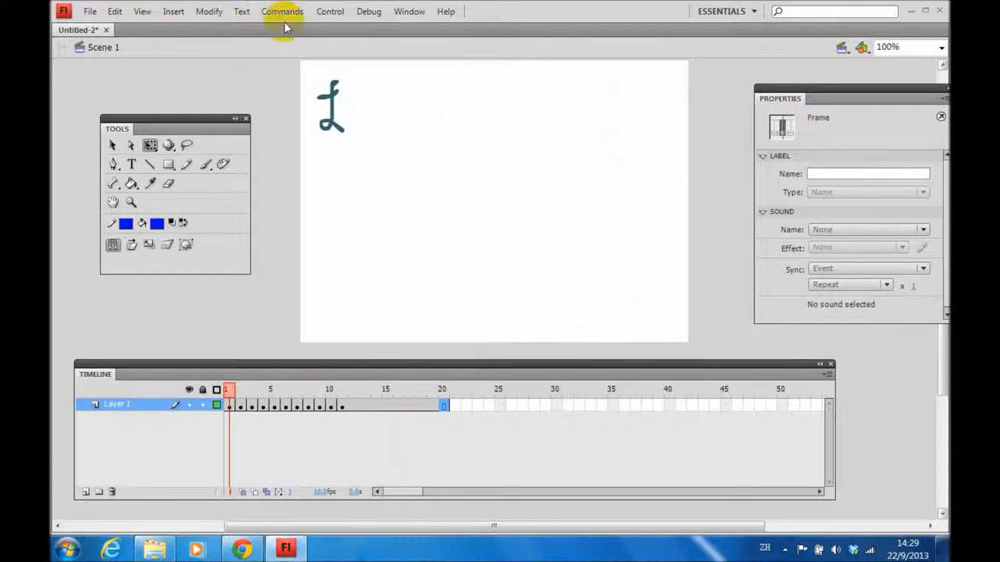
click(329, 11)
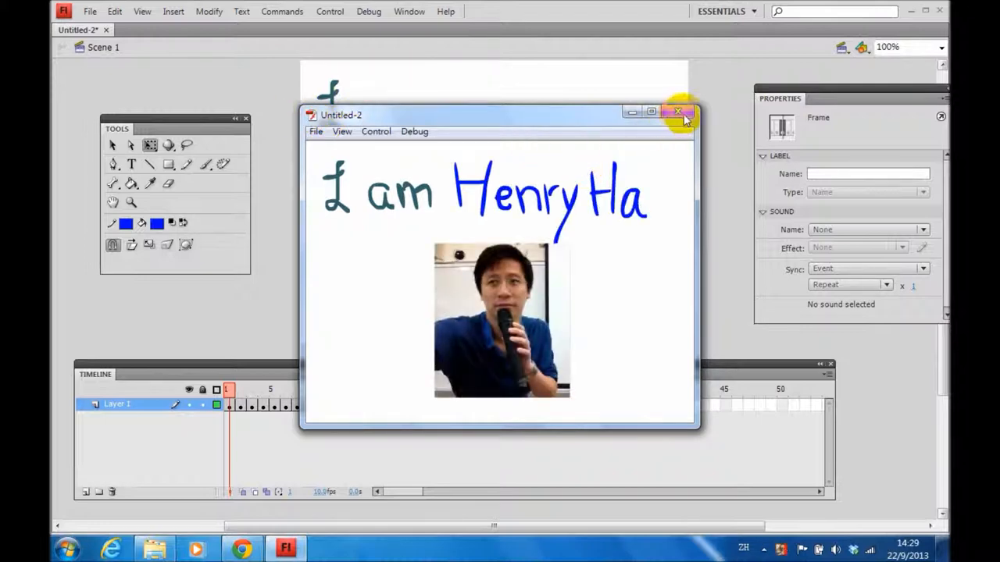
click(678, 112)
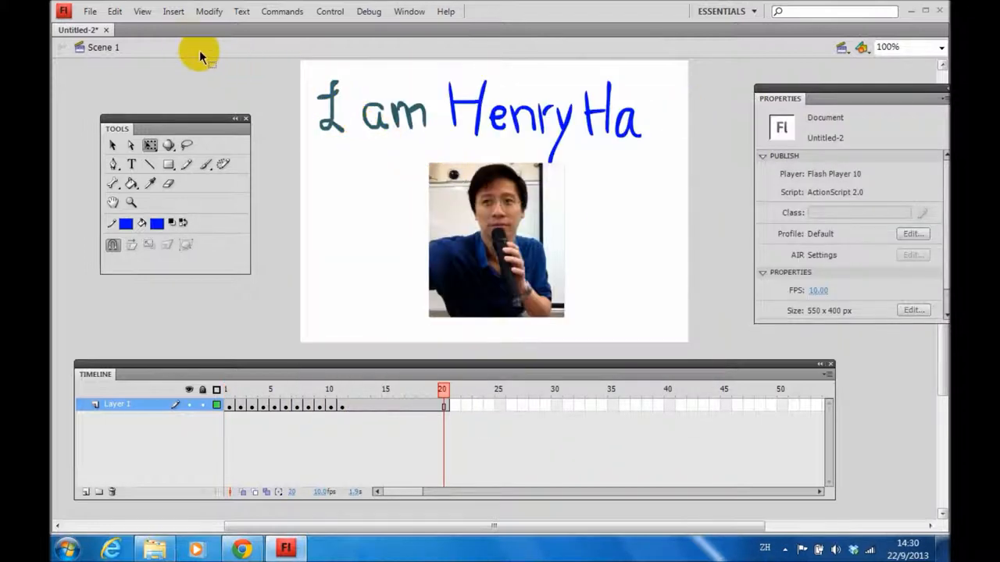
Save the movie as 'My First Flash' with Save As
click(90, 11)
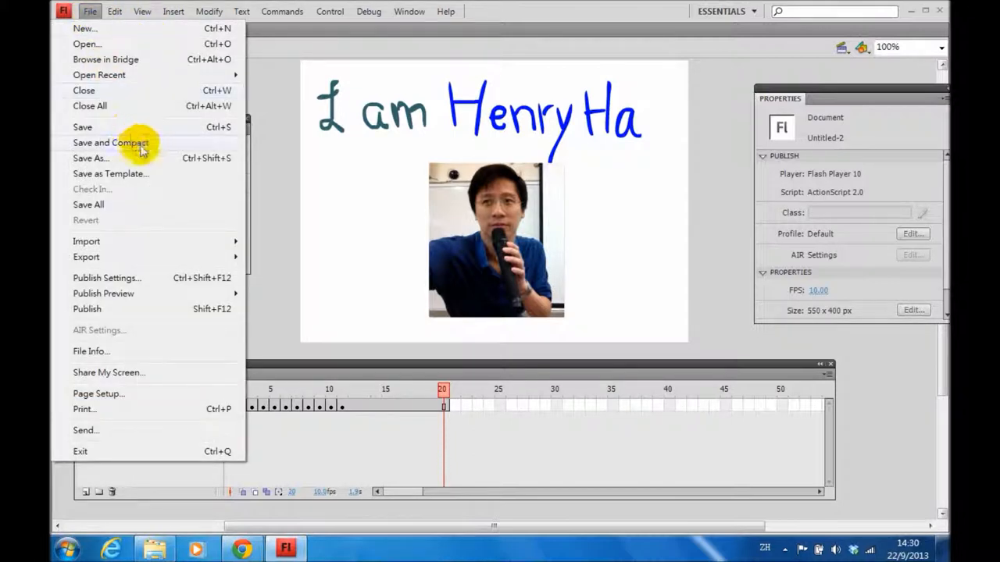
mouse_move(91, 158)
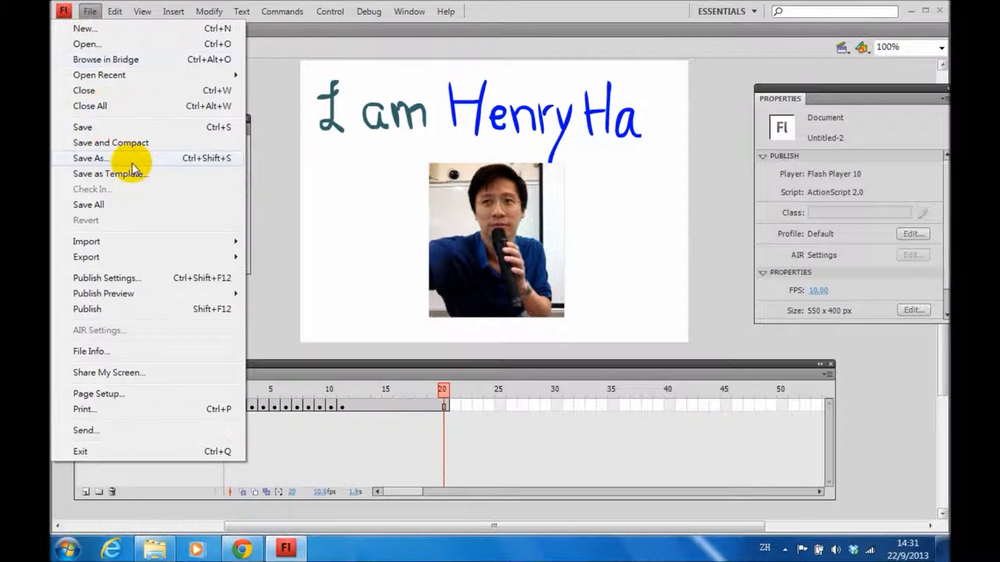
click(90, 158)
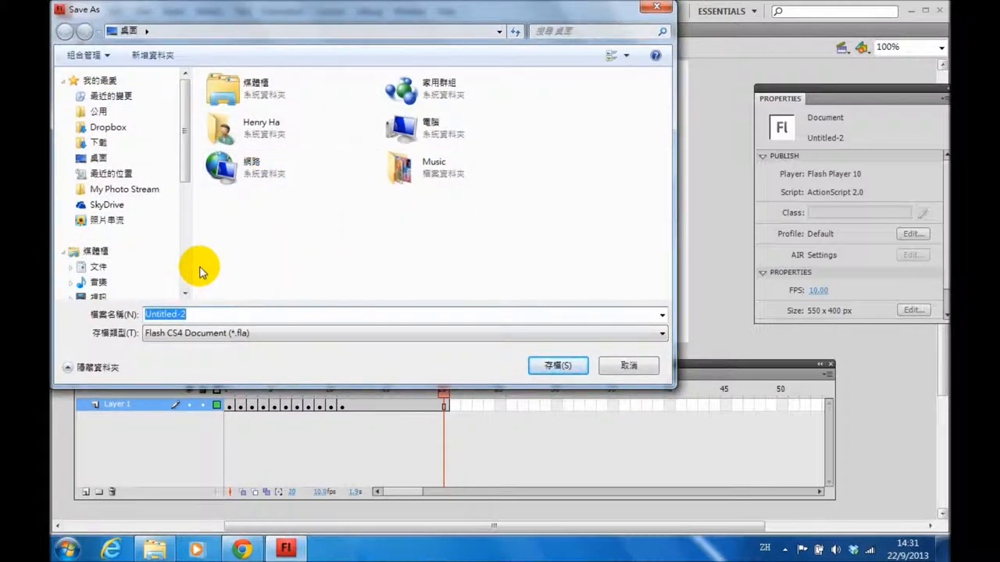
text(My First Flash)
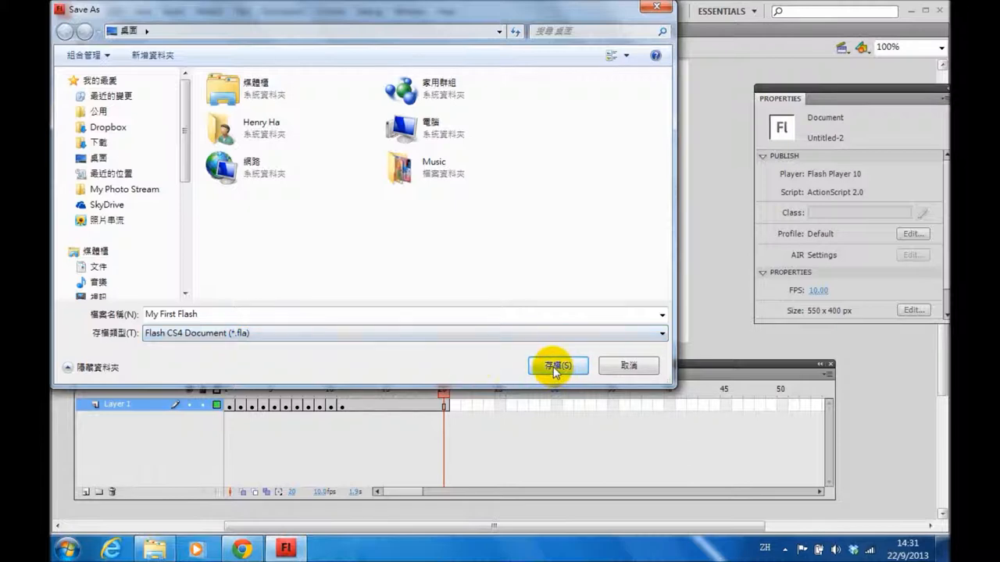
click(557, 366)
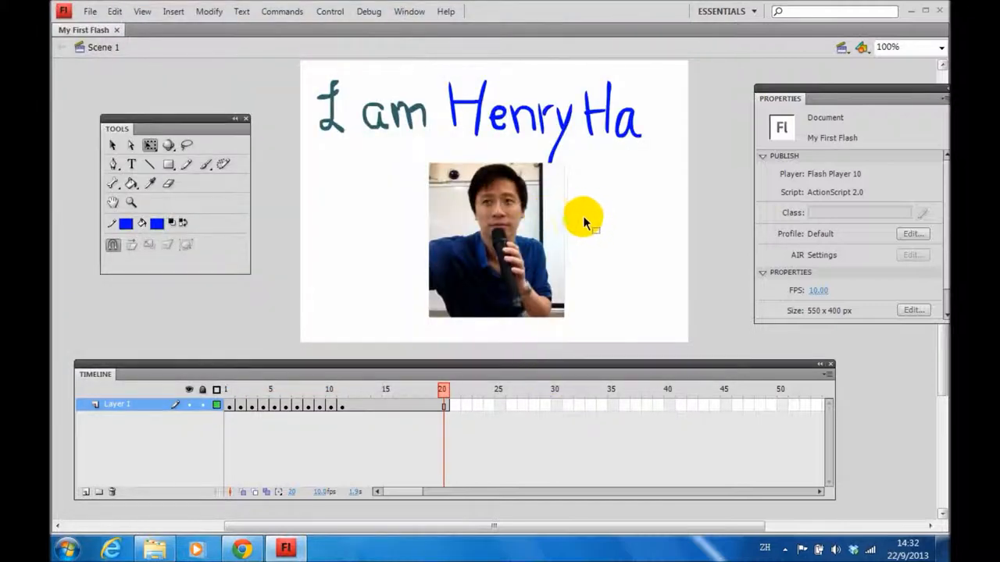
mouse_move(601, 207)
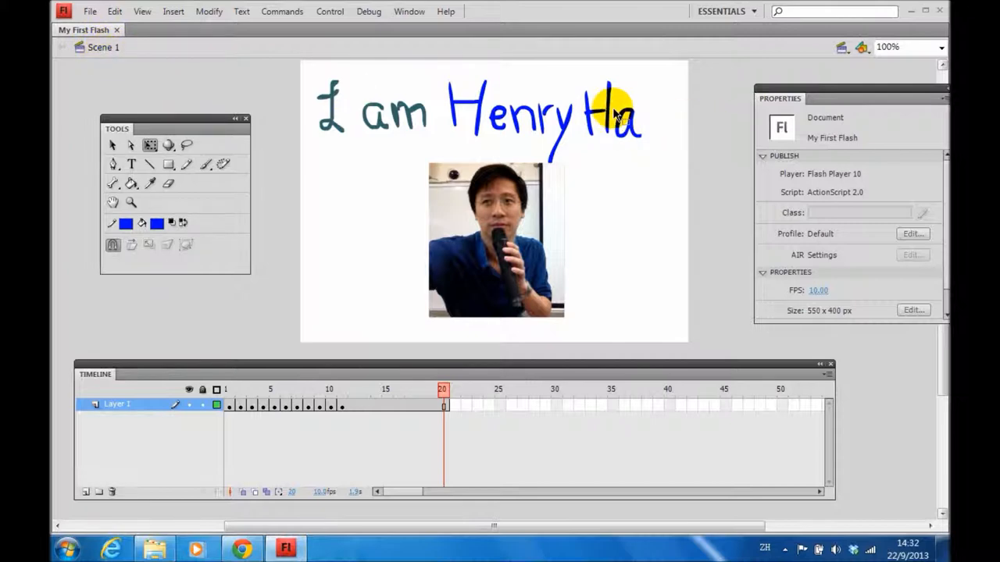
mouse_move(792, 61)
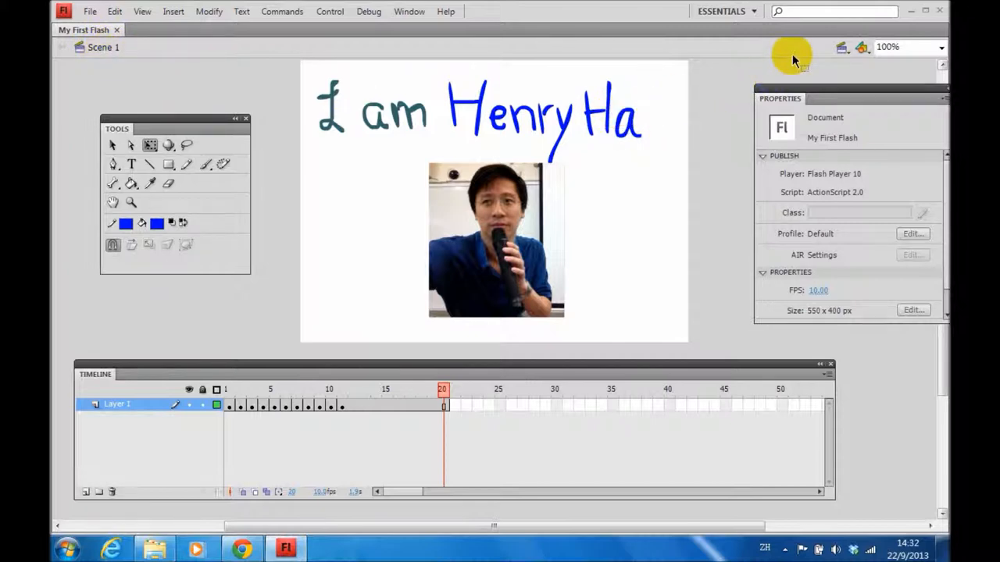
Insert Scene 2 and confirm it in the Edit Scene list
click(173, 11)
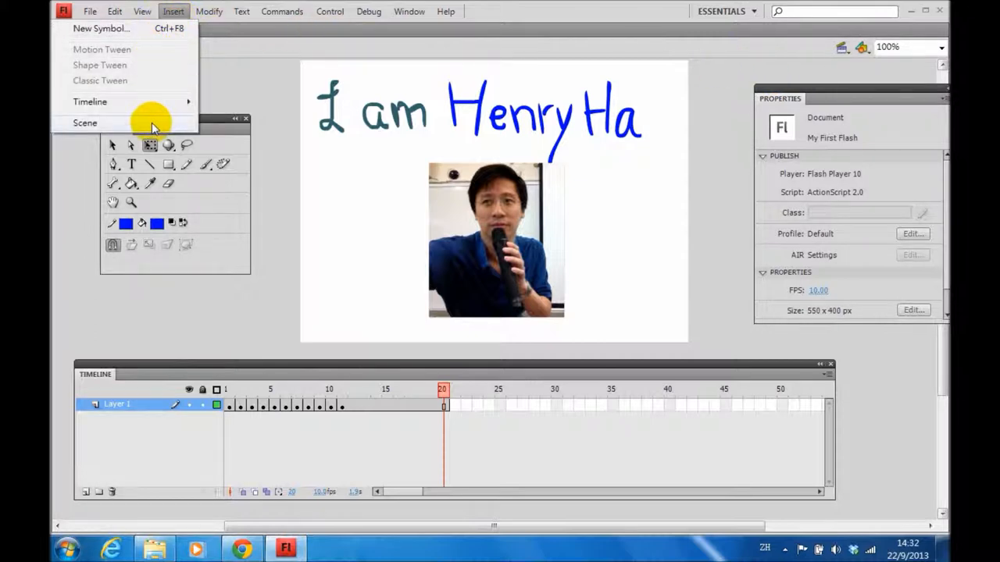
click(84, 122)
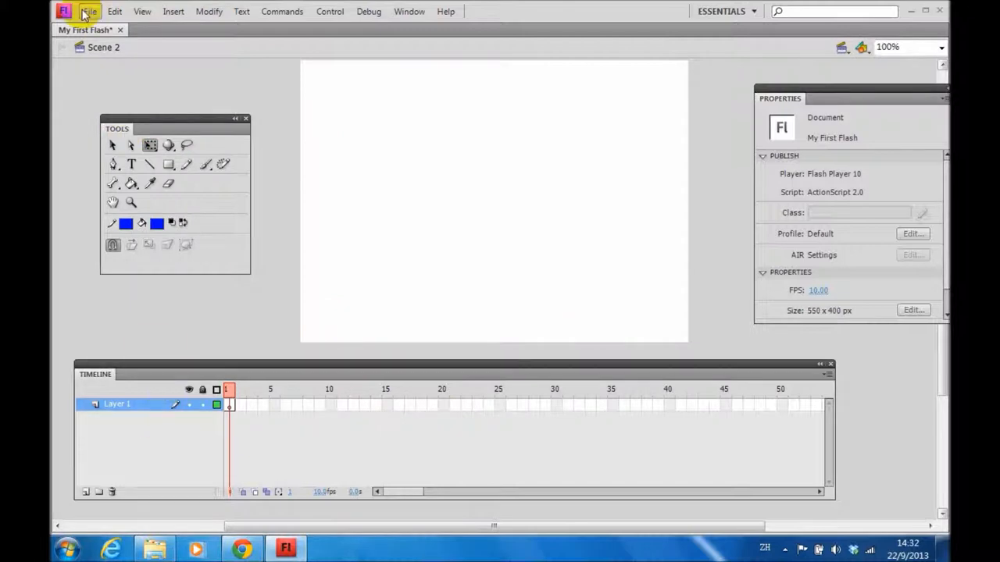
mouse_move(98, 51)
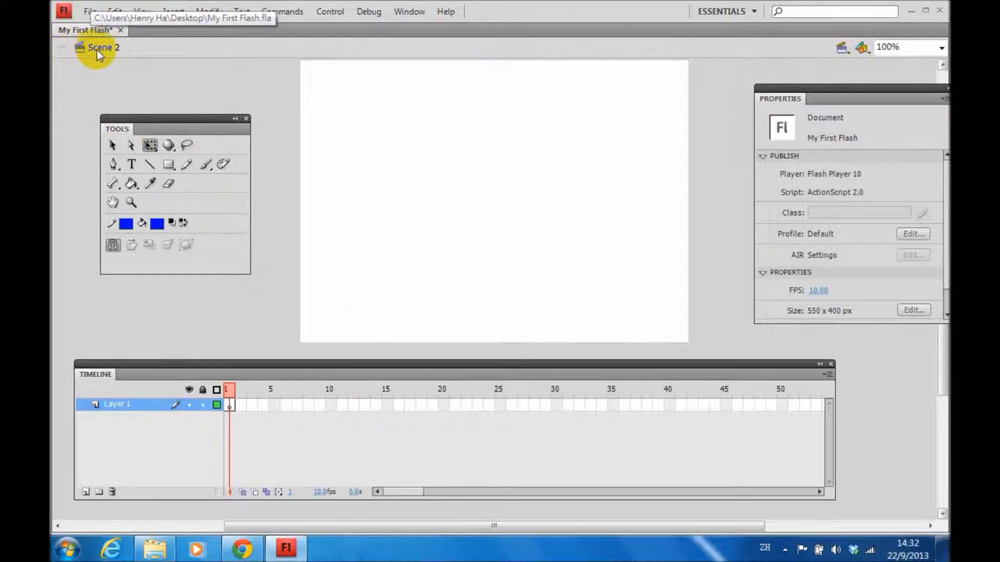
click(842, 47)
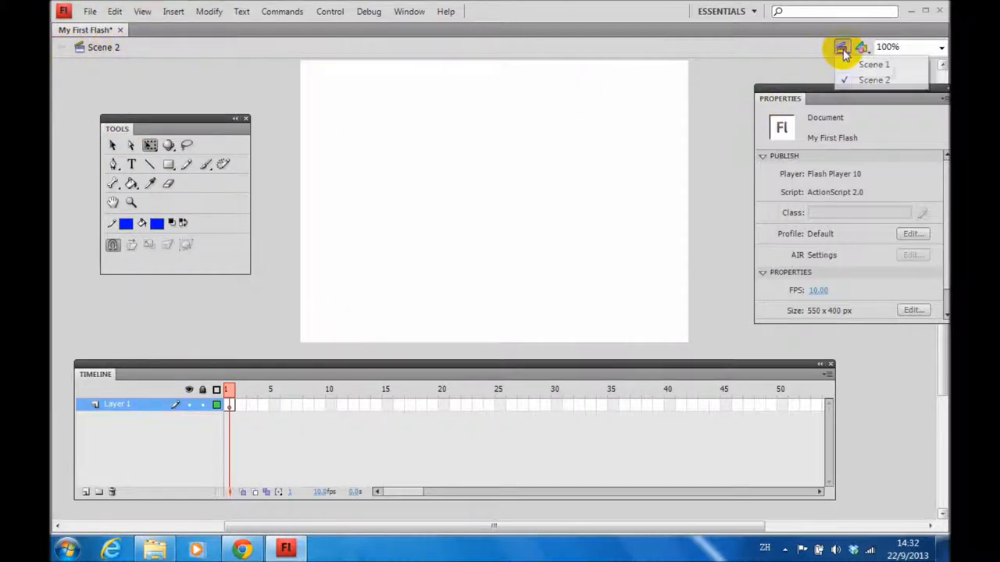
mouse_move(873, 65)
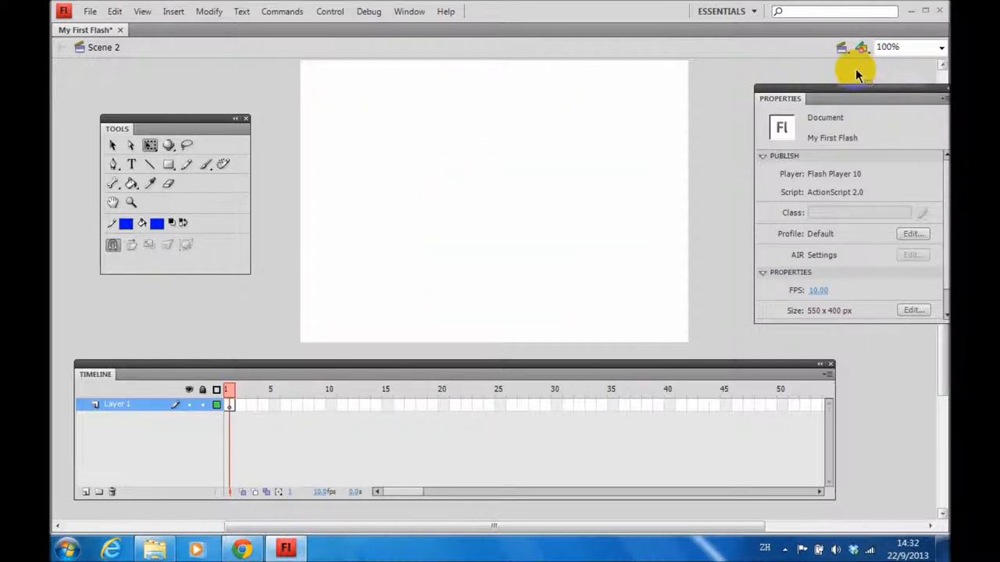
click(842, 47)
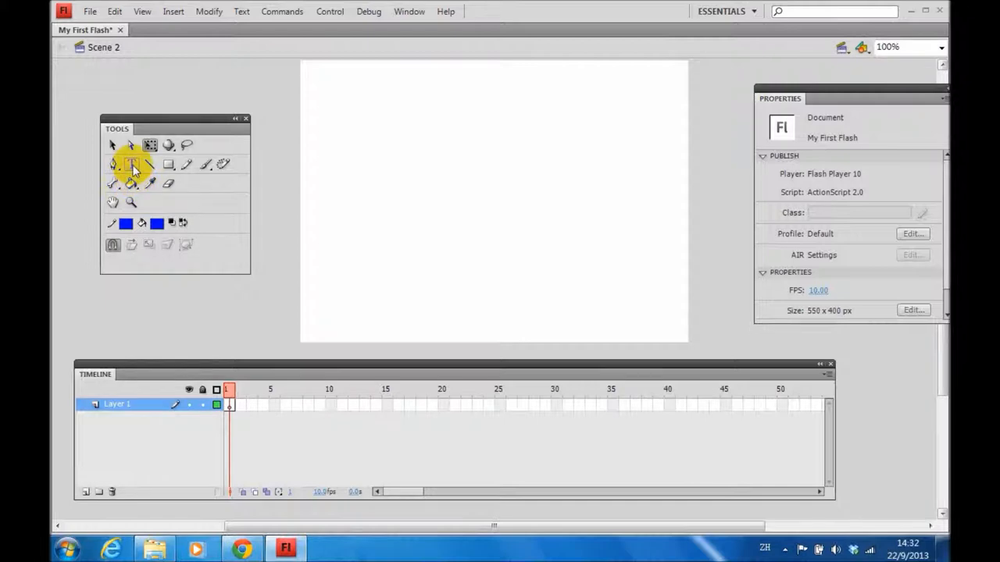
mouse_move(131, 164)
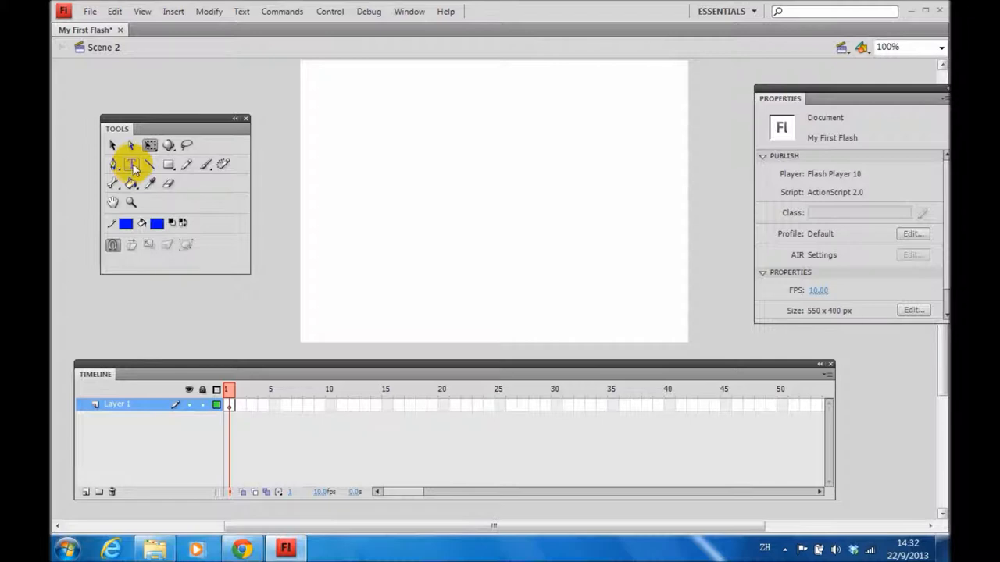
With the Text tool, type 'I like iPad' letters across Scene 2 keyframes
click(131, 164)
text(I )
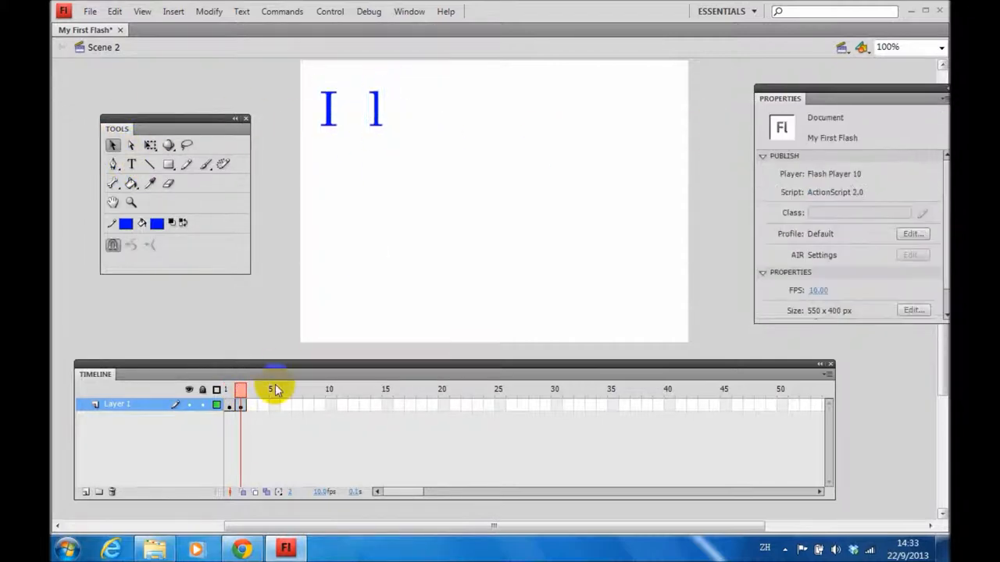
text(li)
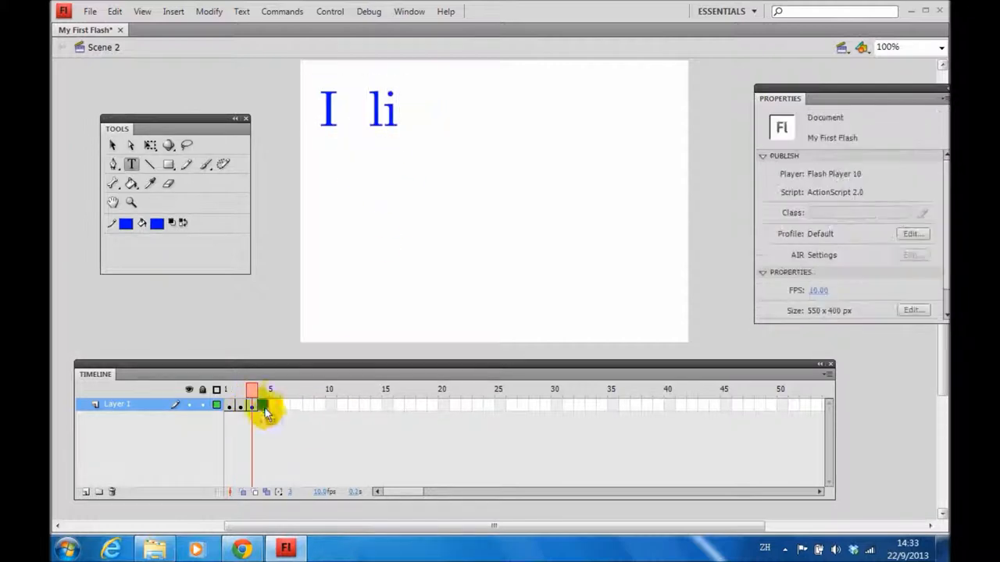
text(ke)
text(i)
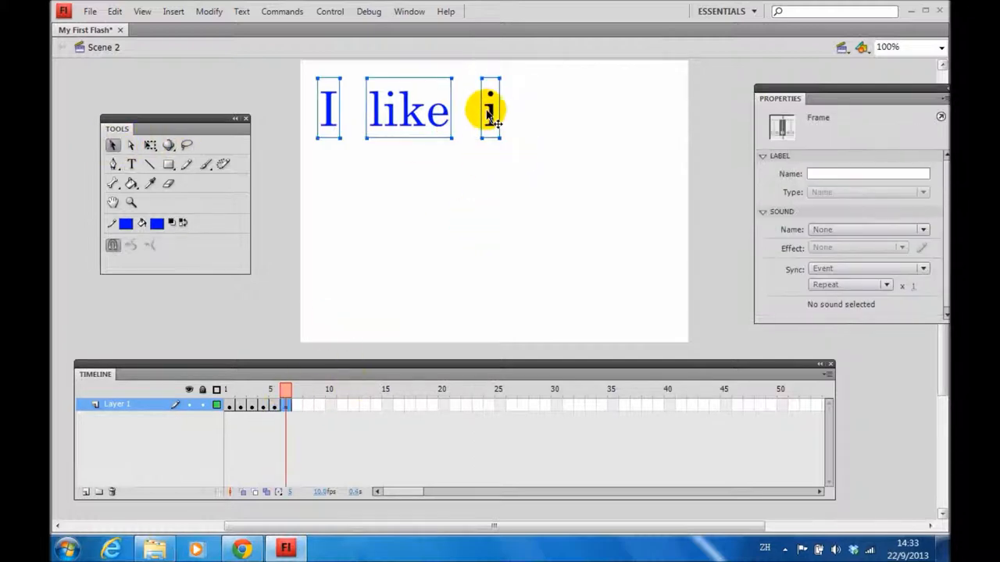
text(P)
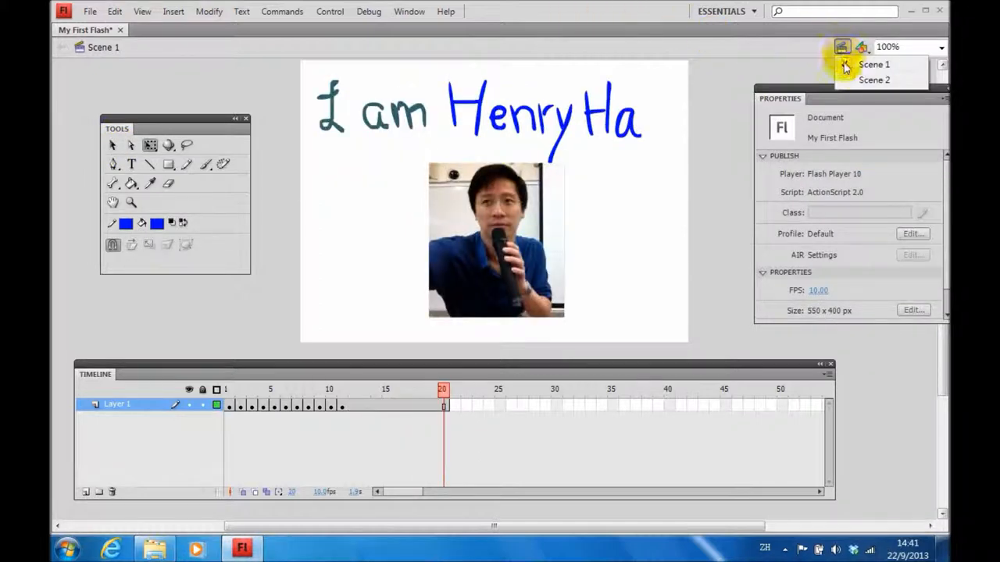
Check Scene 2 and Scene 1, then play the whole movie in Test Movie and close the preview
click(874, 80)
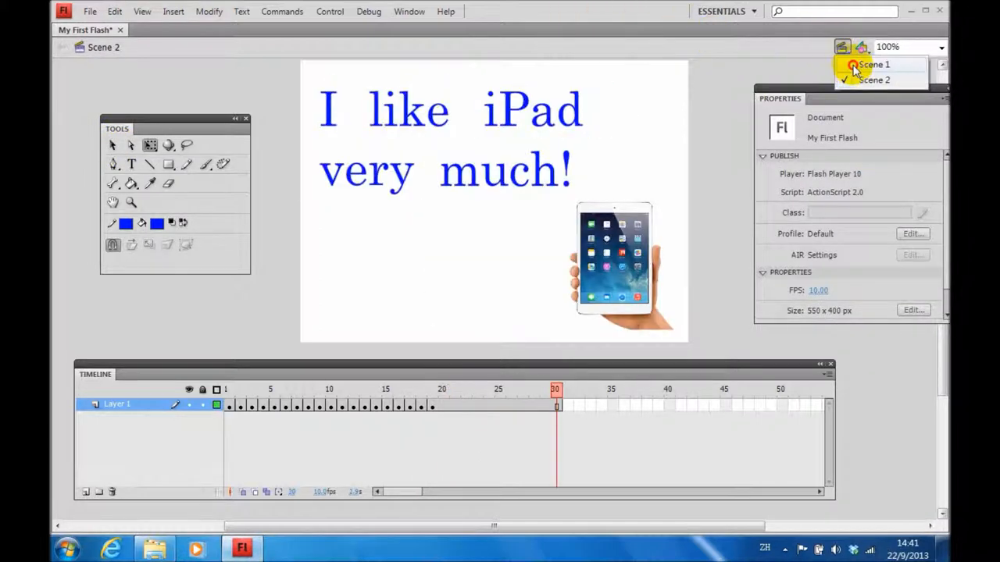
click(874, 64)
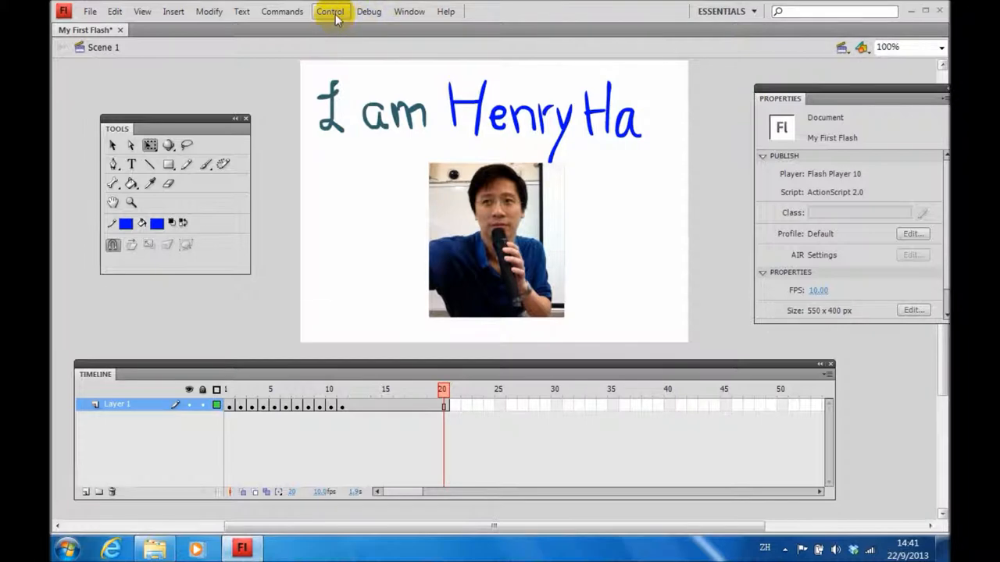
click(330, 11)
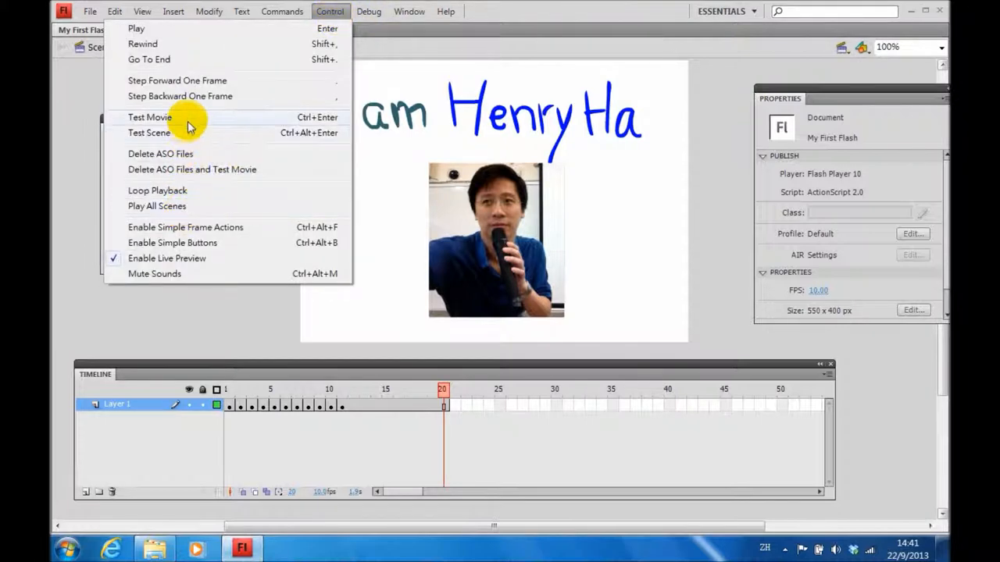
click(149, 116)
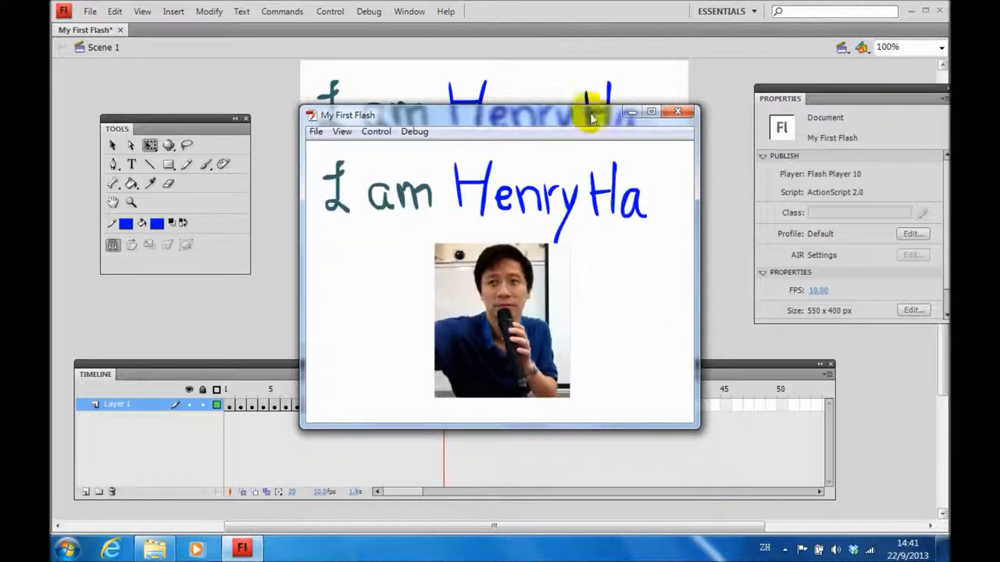
click(89, 11)
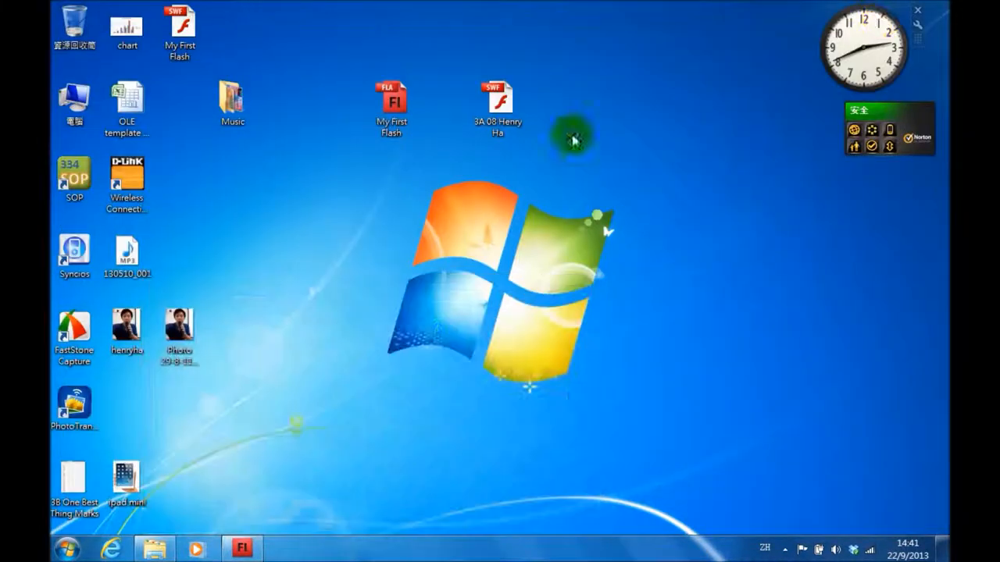
Move the My First Flash FLA icon lower on the desktop and open it in Flash
drag(391, 101, 286, 262)
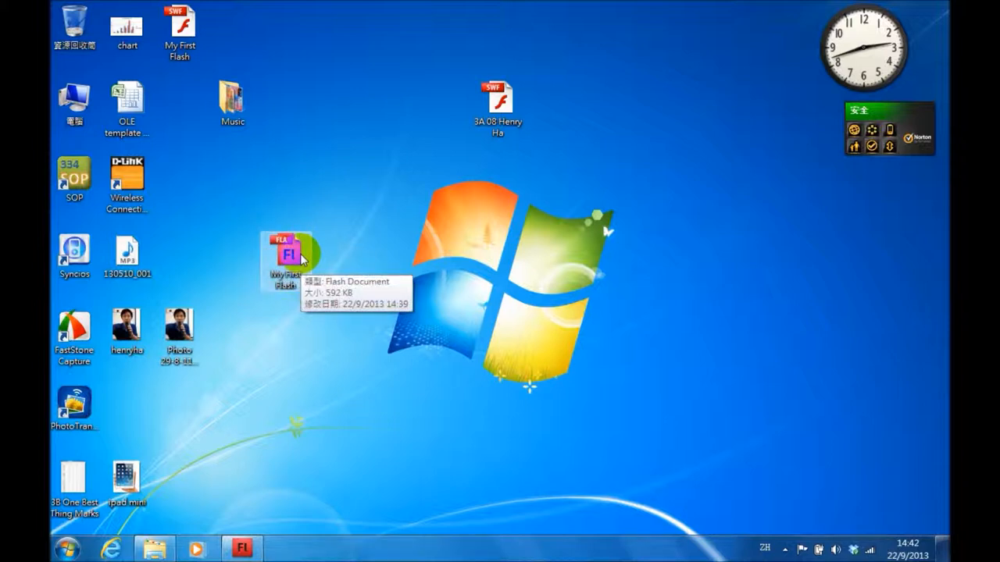
double_click(285, 258)
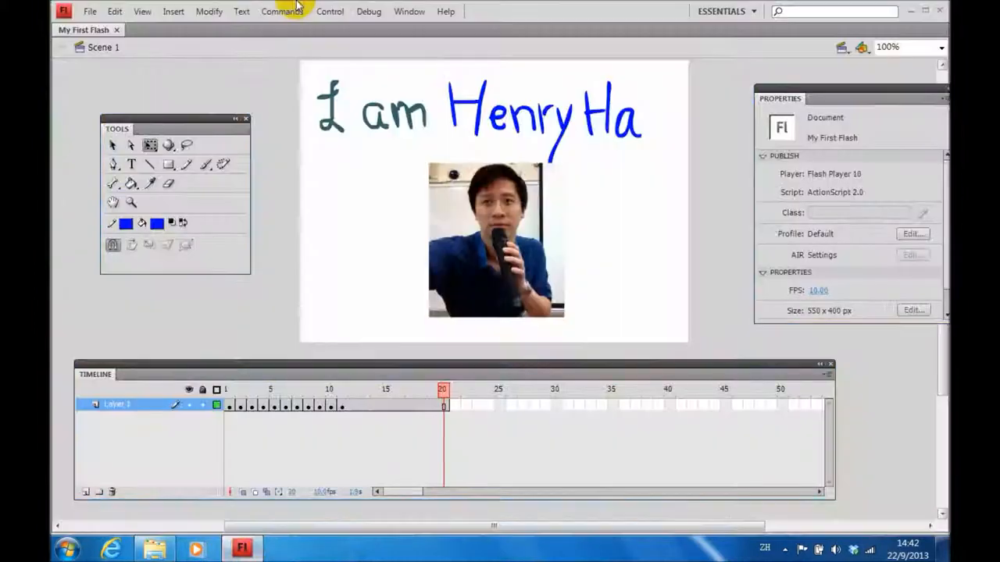
click(90, 11)
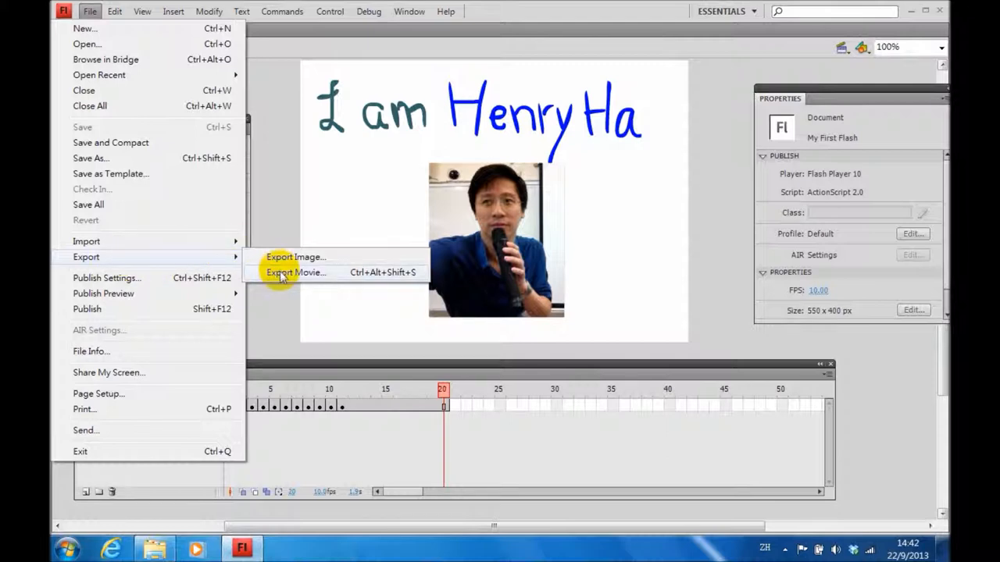
click(295, 272)
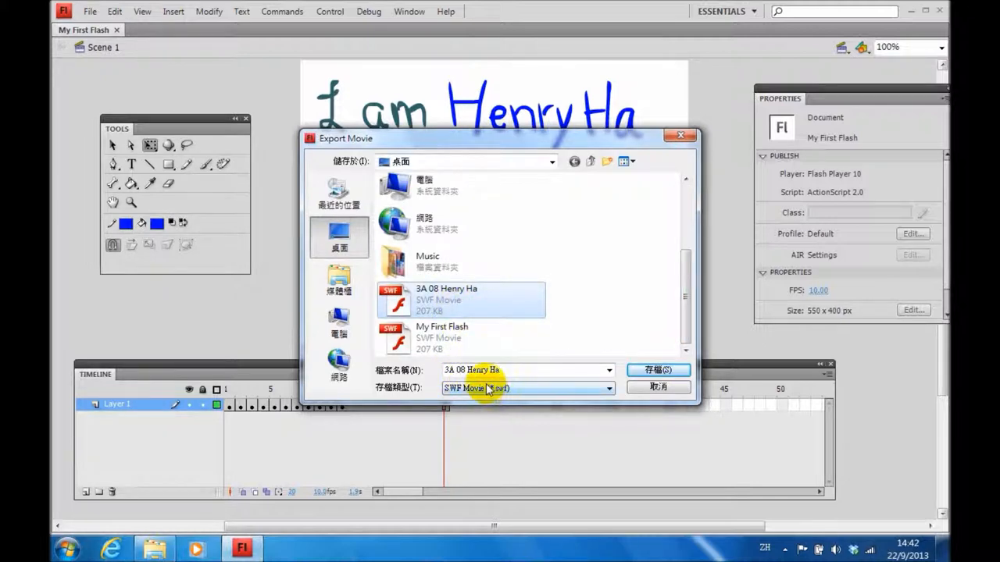
mouse_move(504, 379)
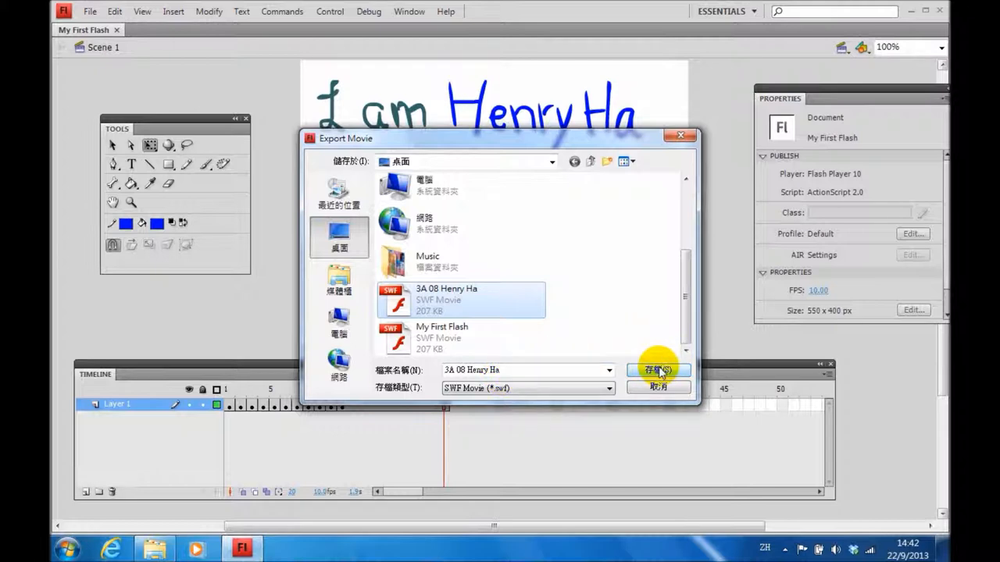
click(658, 370)
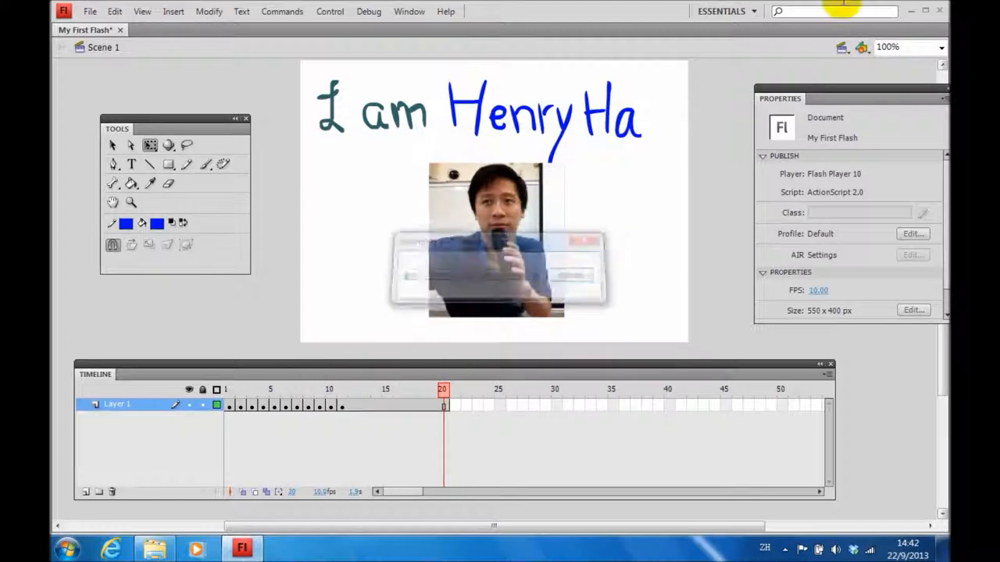
click(910, 11)
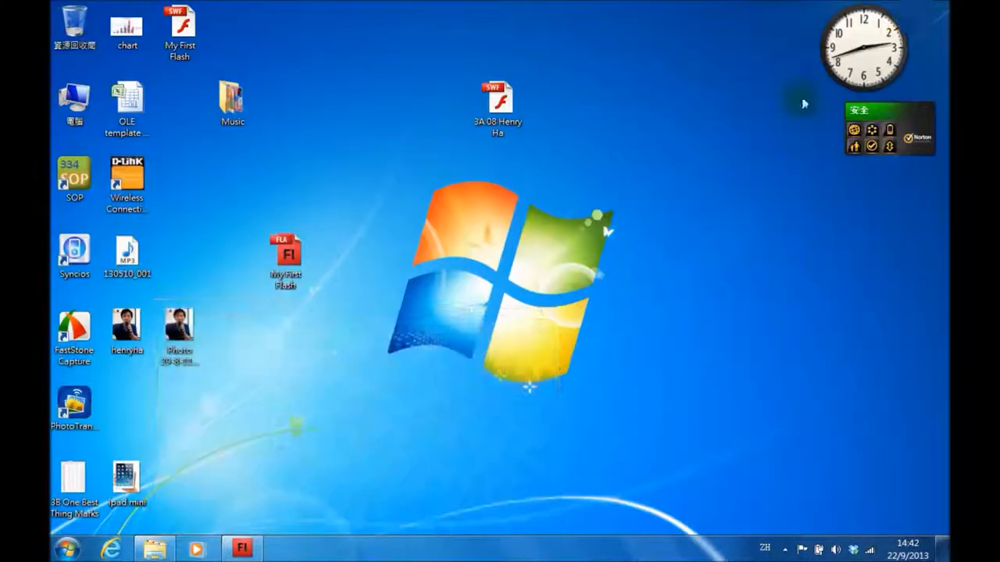
click(497, 102)
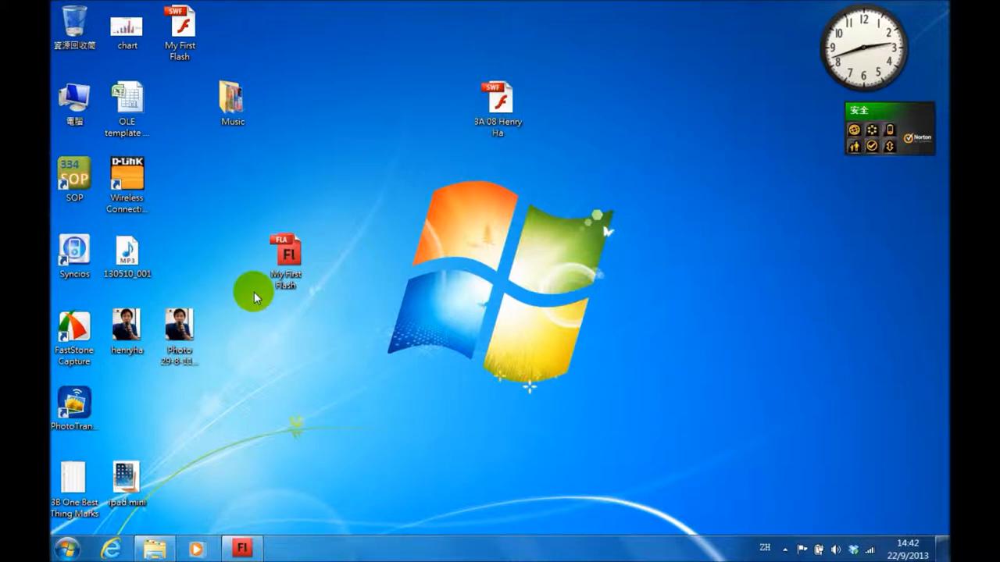
click(285, 258)
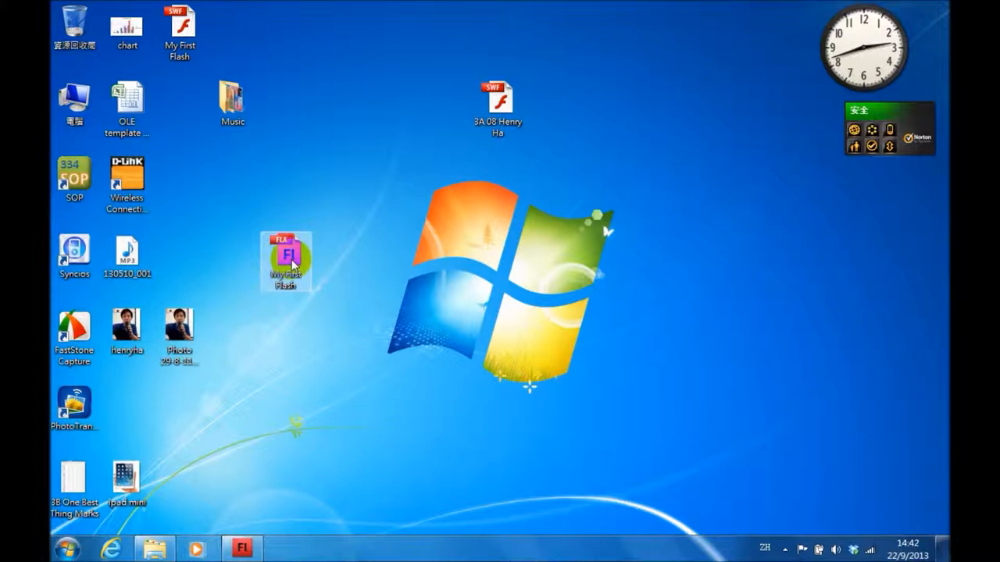
click(497, 105)
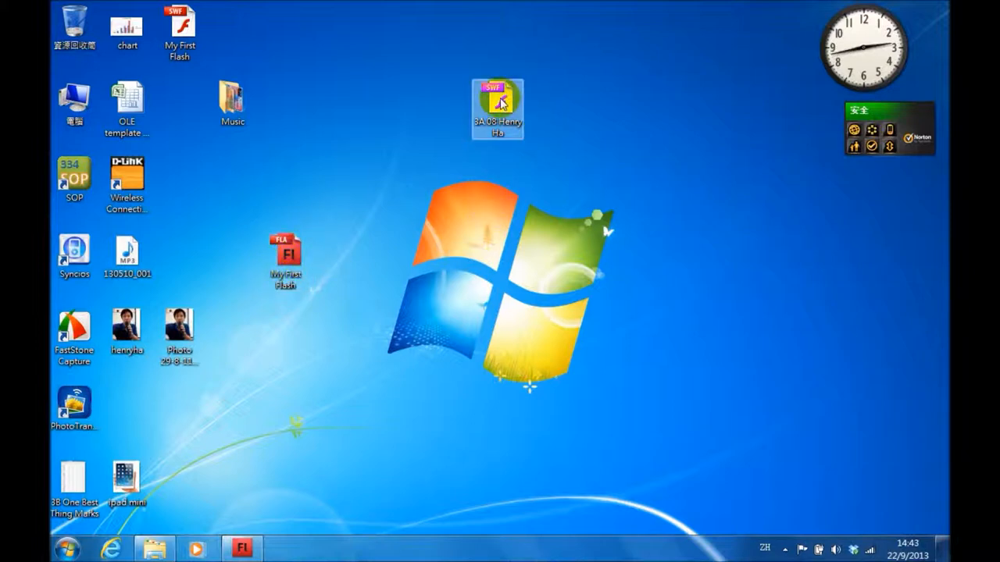